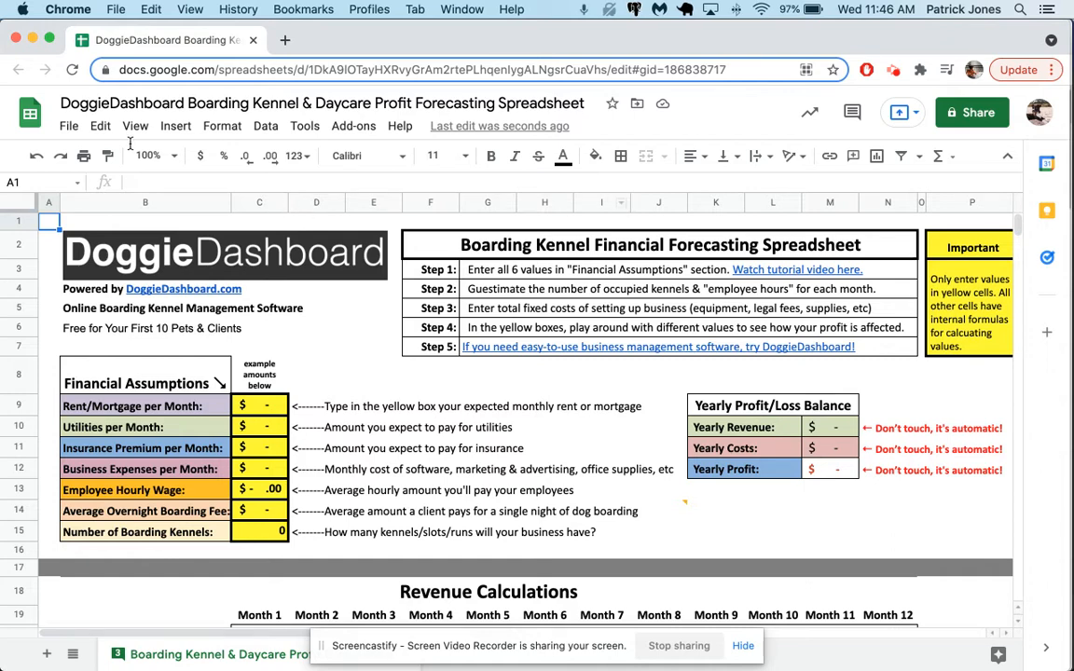
Step: Set the monthly rent in C9 to $1,000, giving $12,000 yearly costs and a $12,000 loss
click(67, 127)
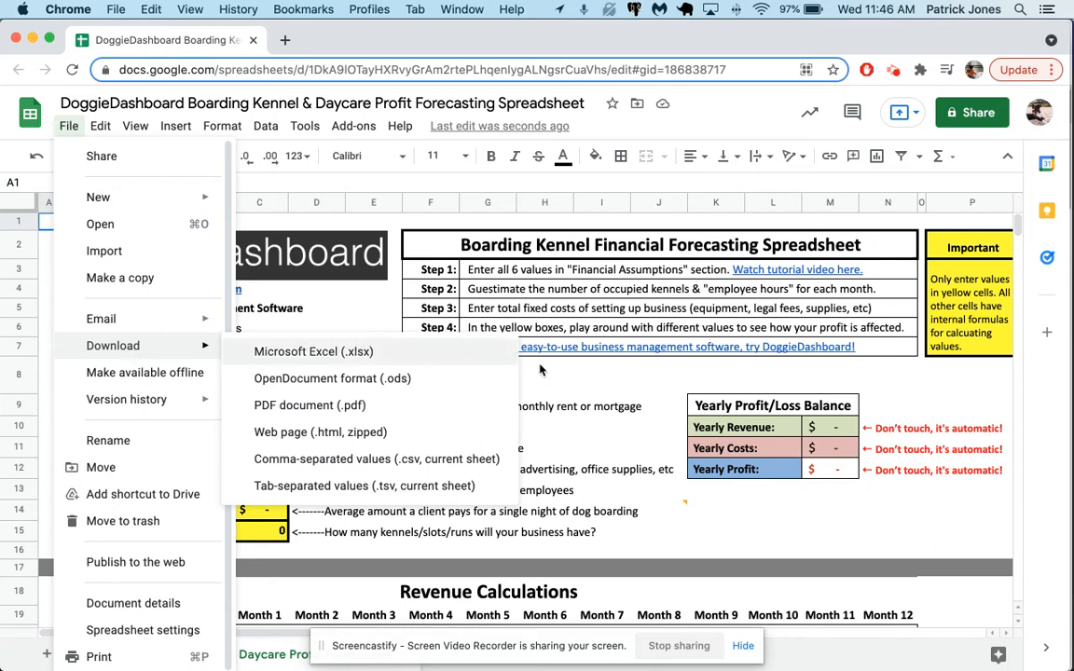
click(544, 375)
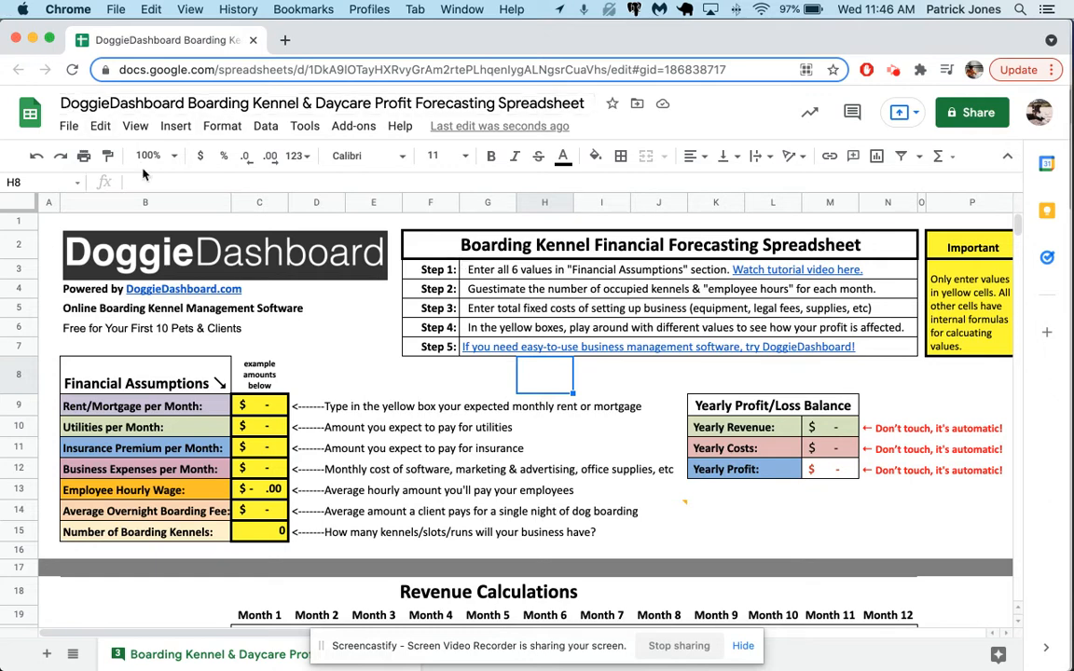
mouse_move(272, 313)
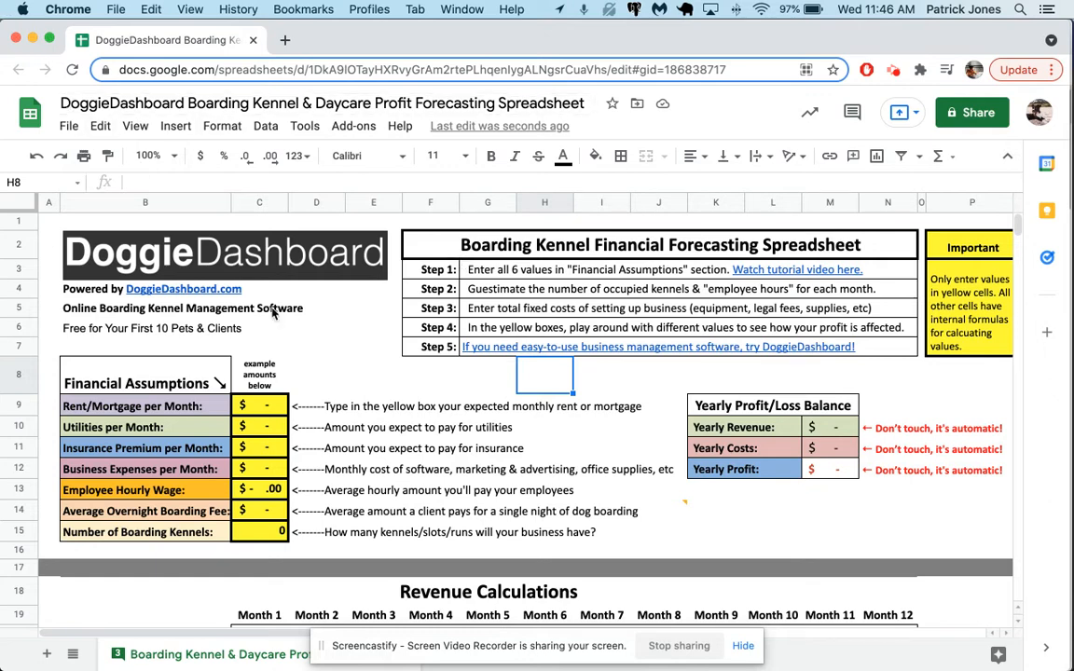
mouse_move(323, 354)
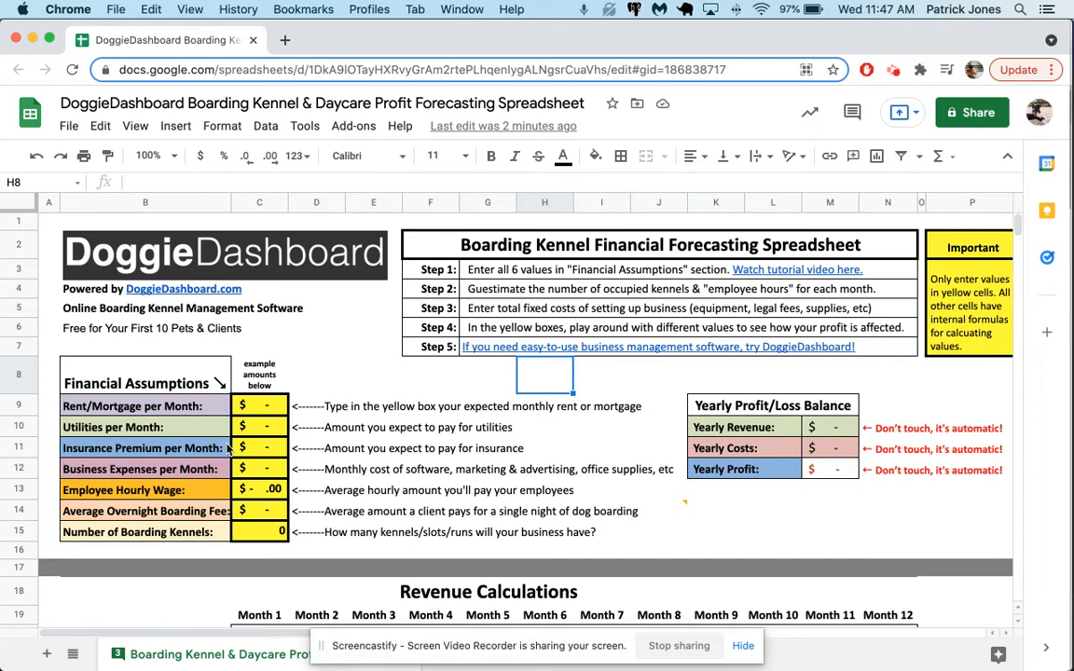
mouse_move(354, 436)
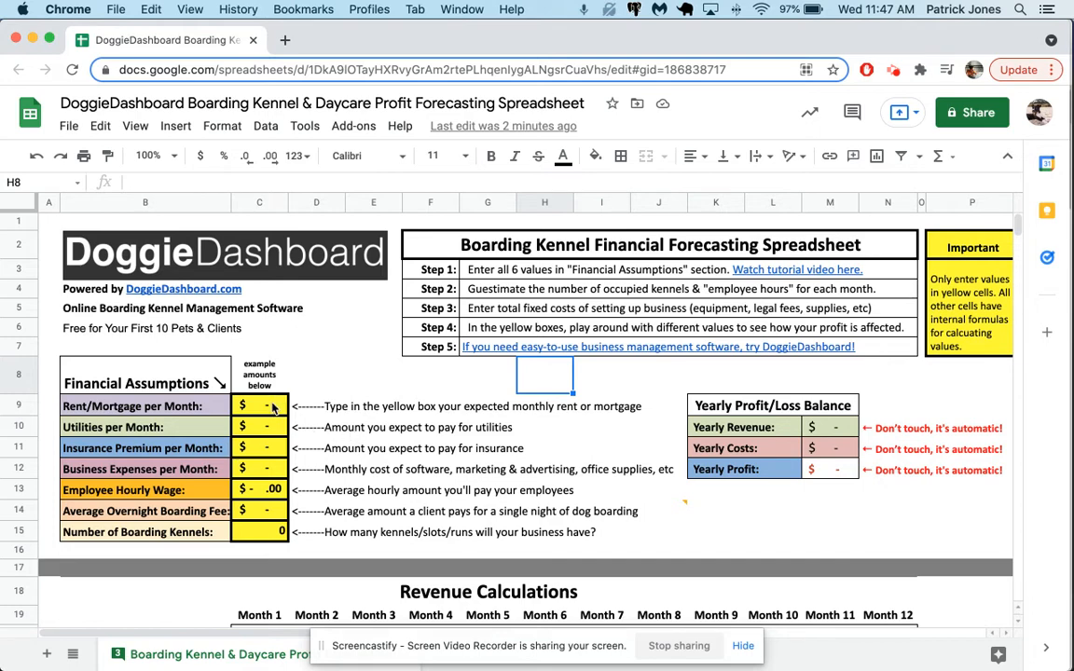
click(260, 406)
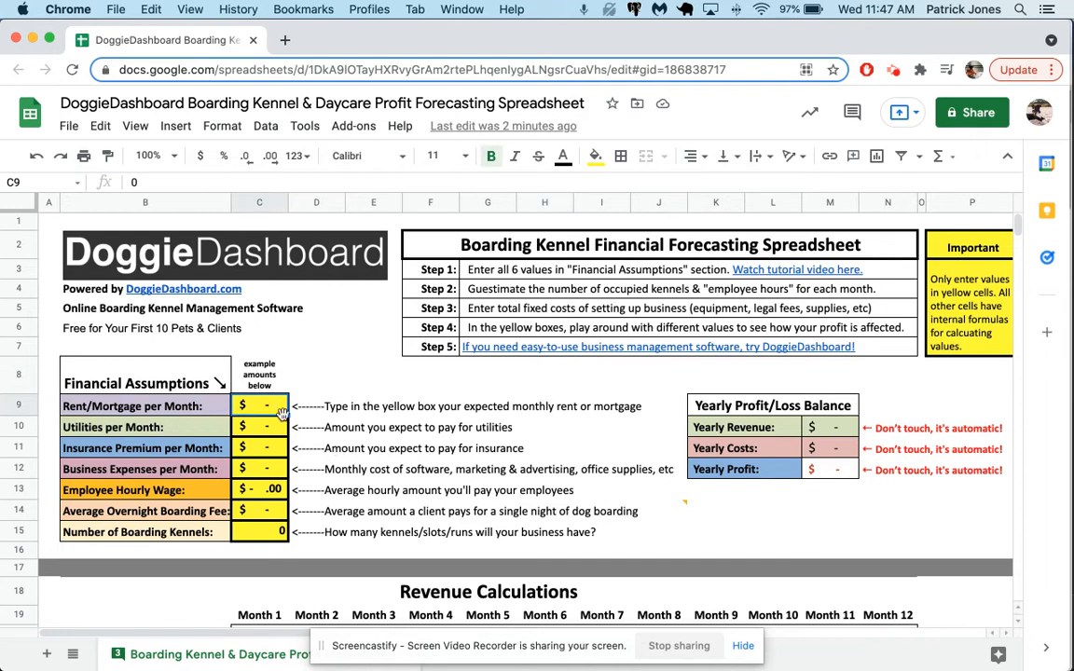
text(1000)
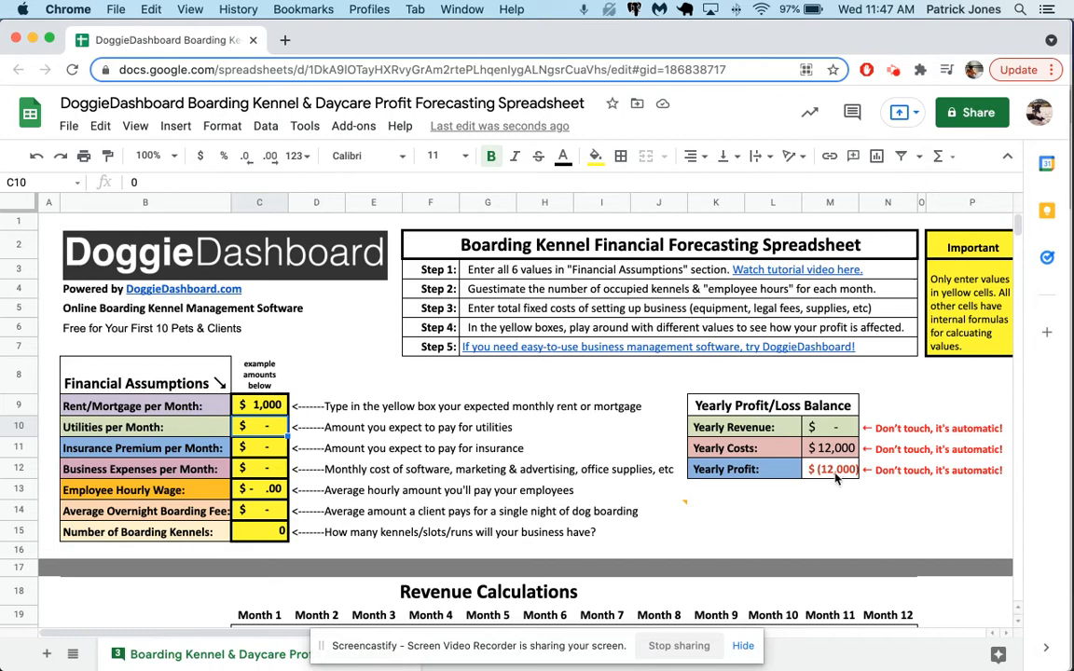
scroll(down, 3)
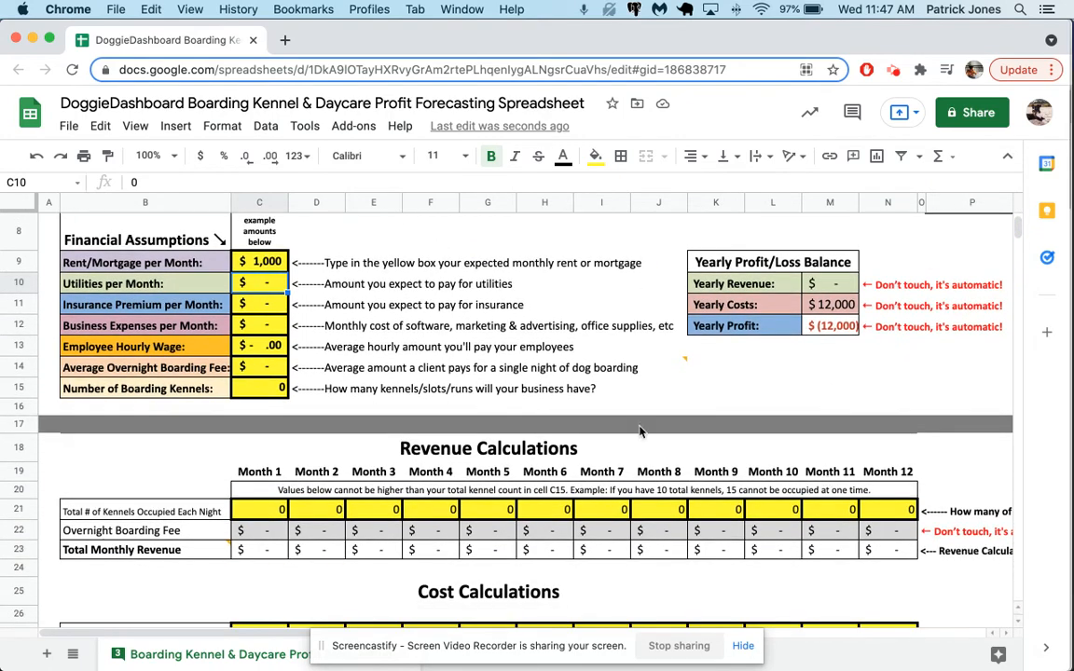
scroll(down, 3)
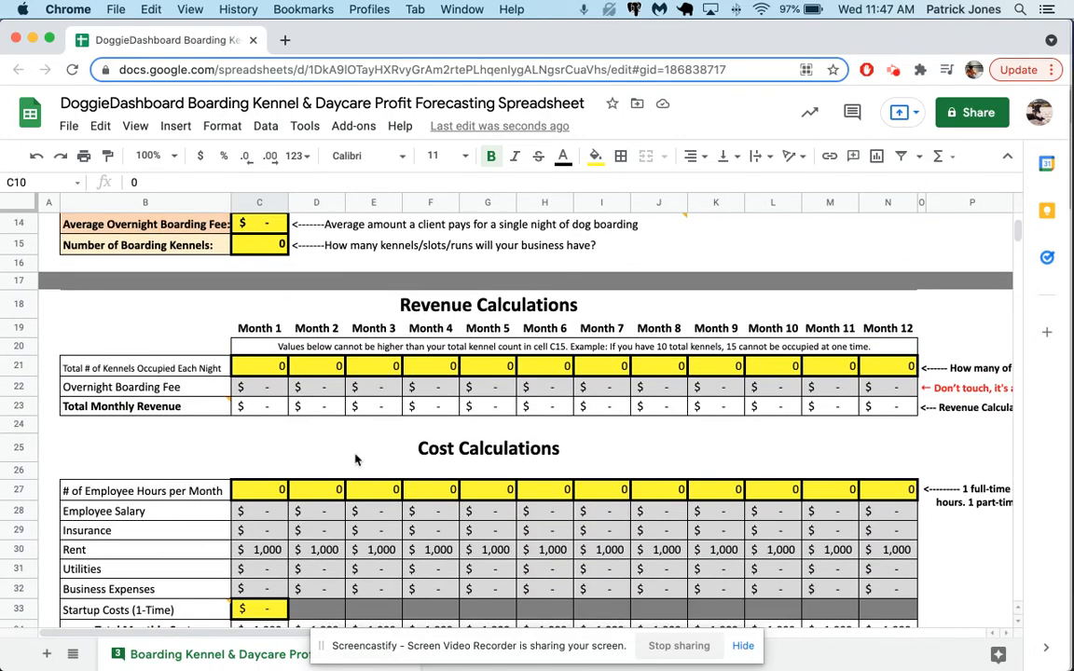
mouse_move(244, 566)
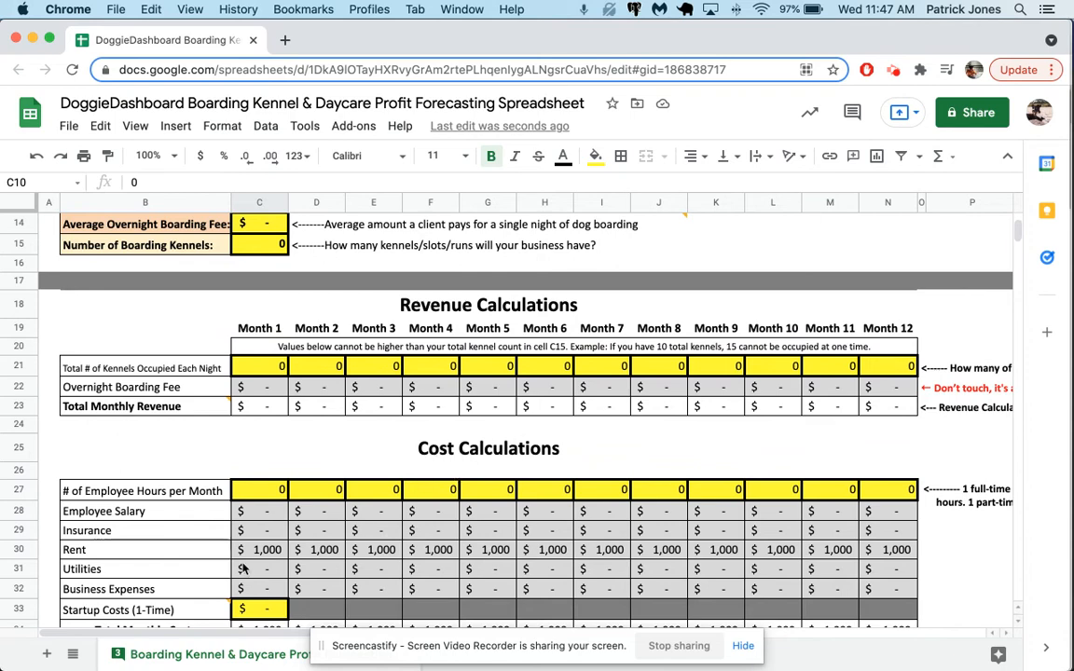
mouse_move(673, 568)
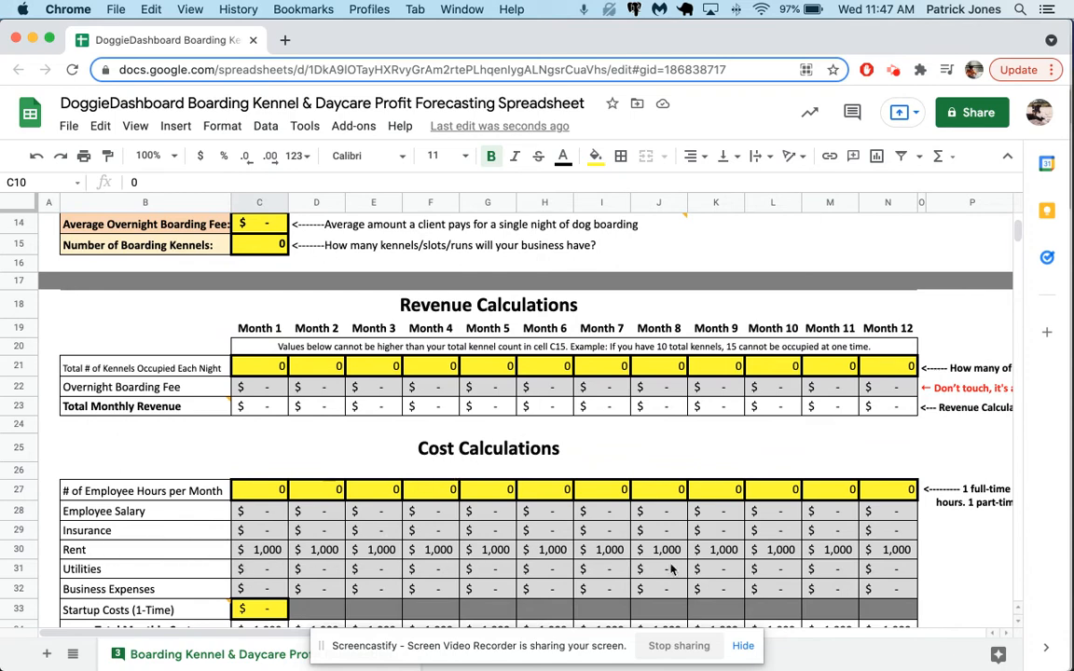
scroll(down, 3)
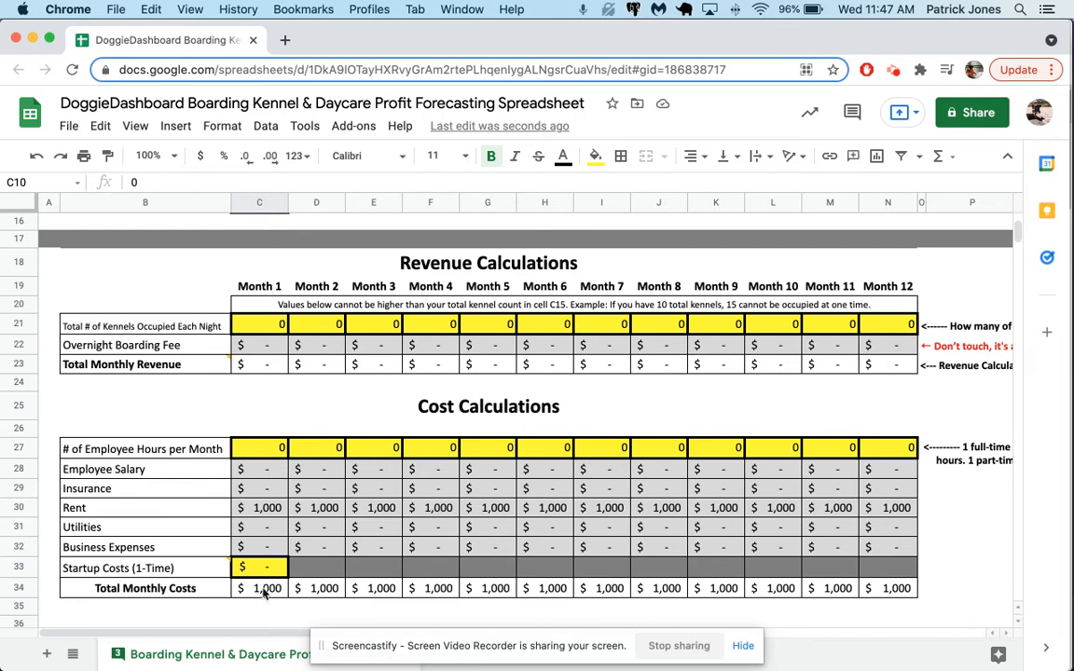
scroll(down, 3)
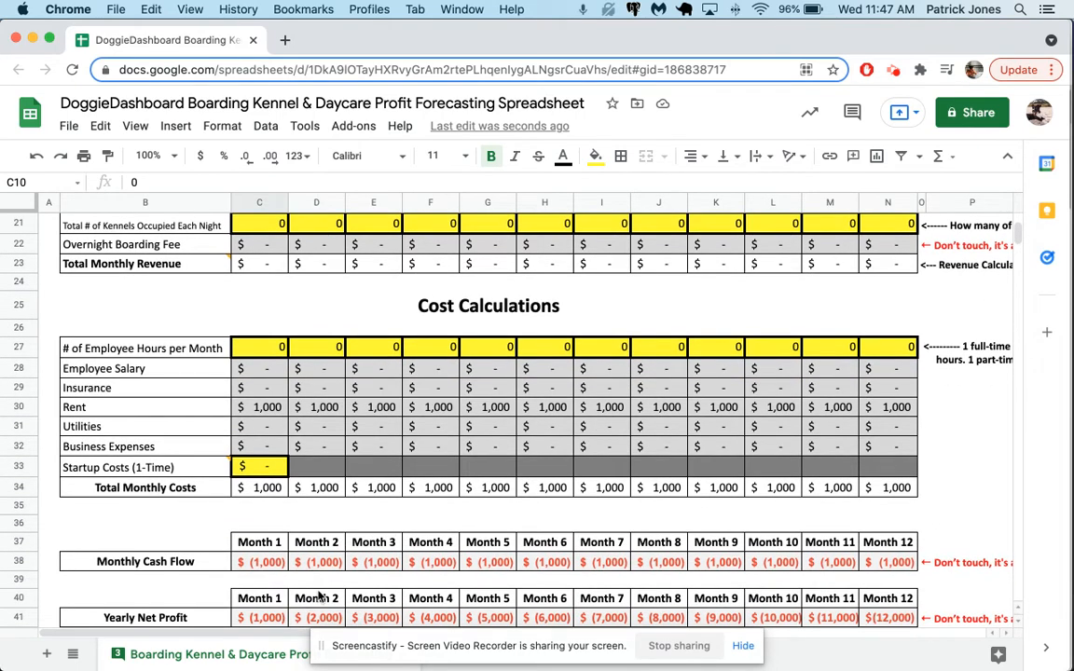
scroll(down, 3)
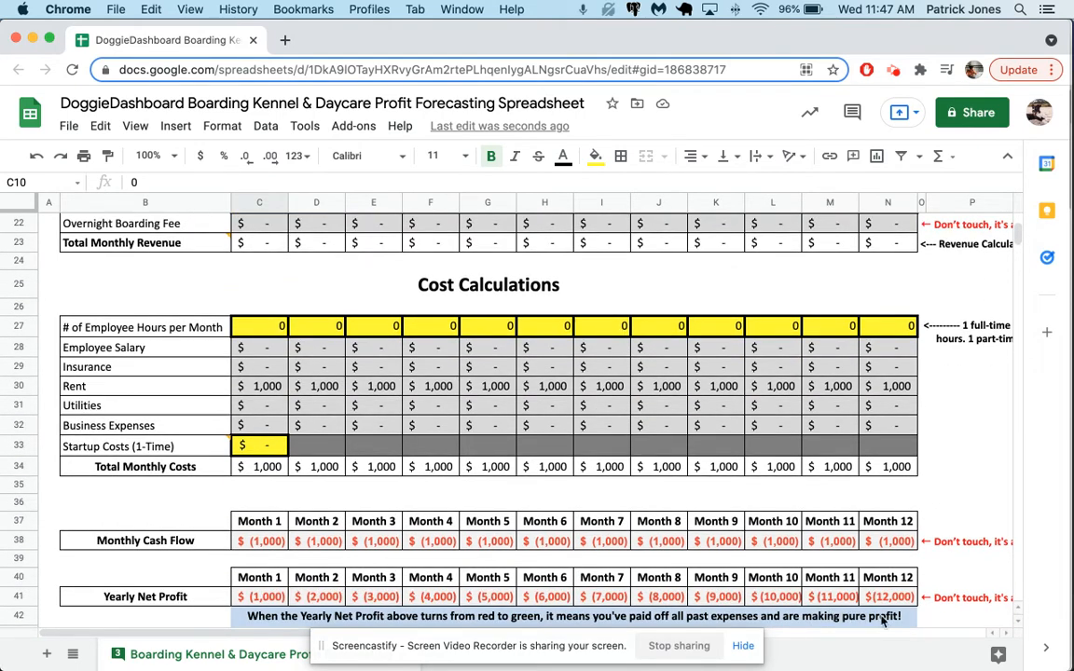
scroll(up, 3)
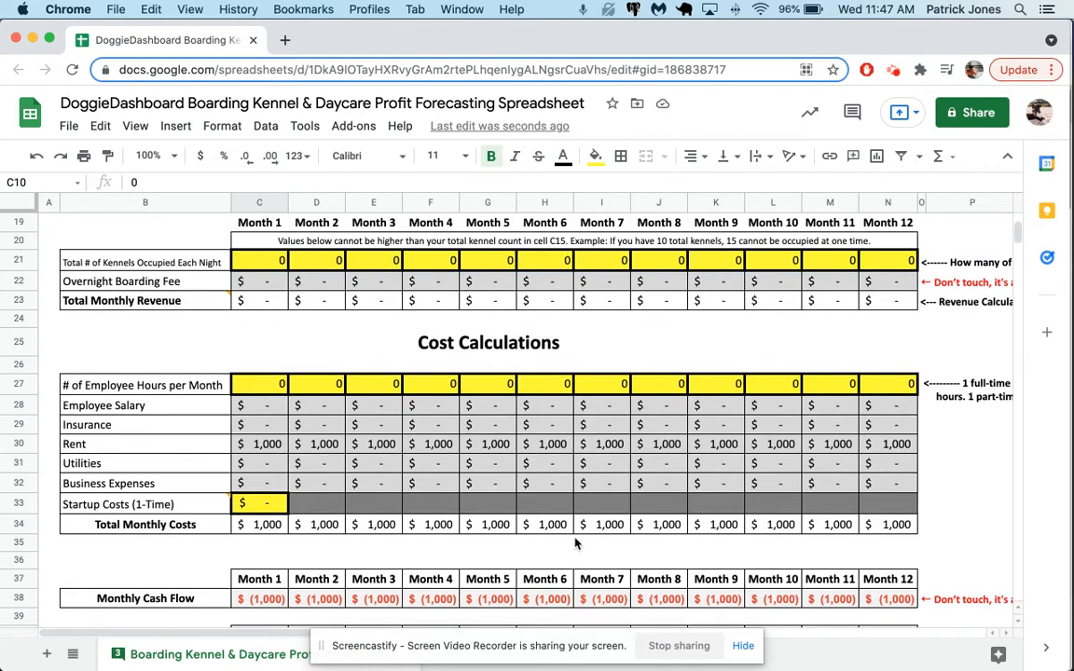
mouse_move(116, 458)
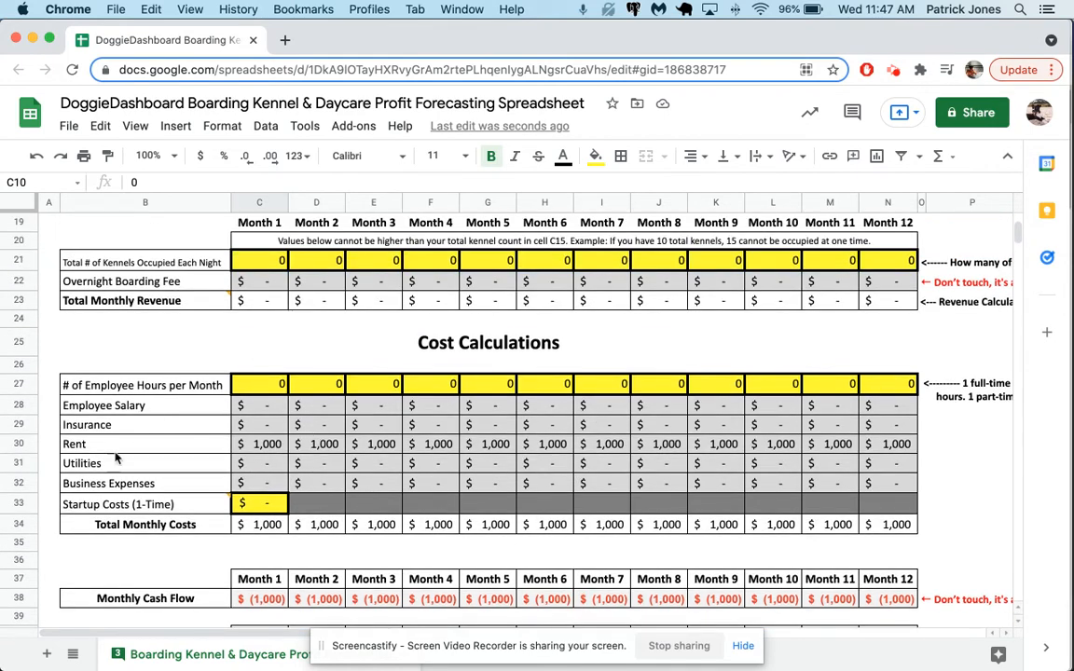
mouse_move(494, 494)
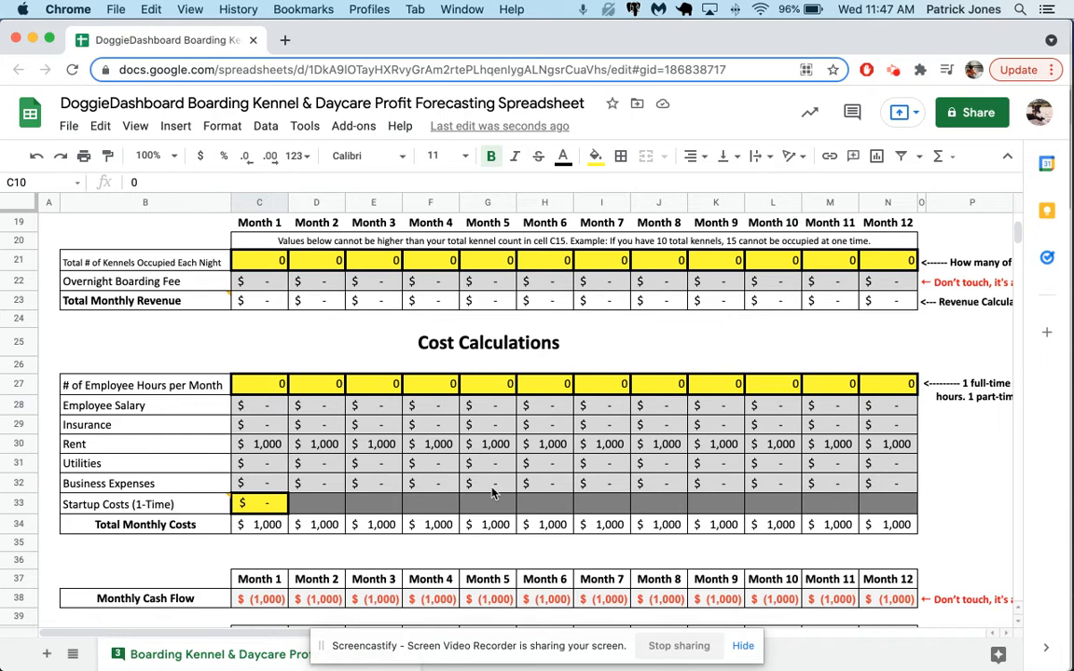
scroll(up, 3)
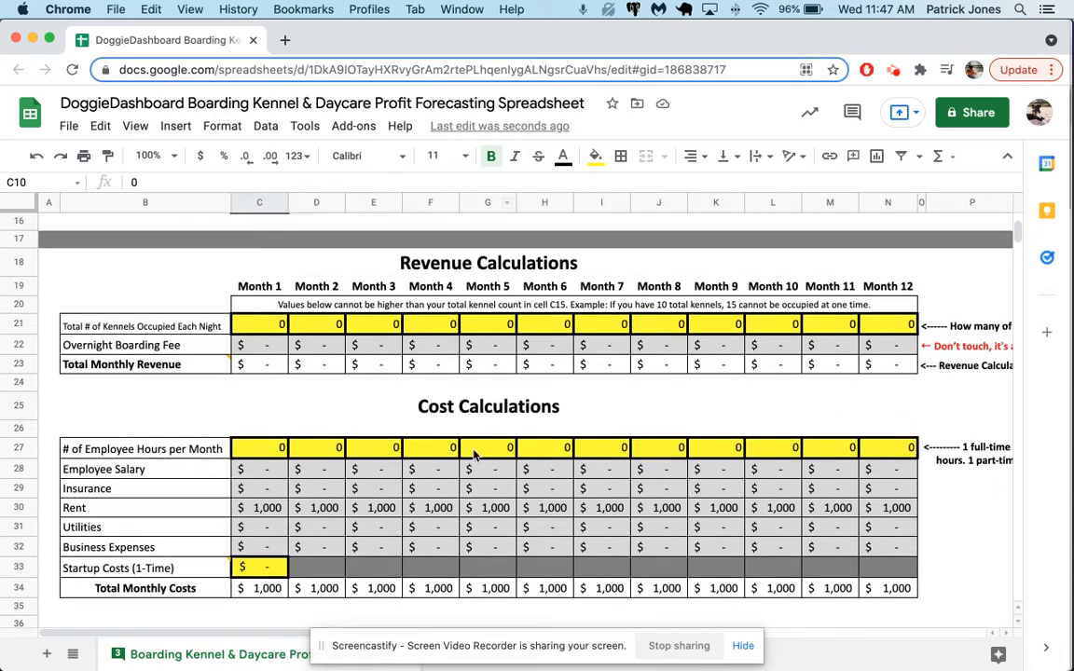
mouse_move(433, 298)
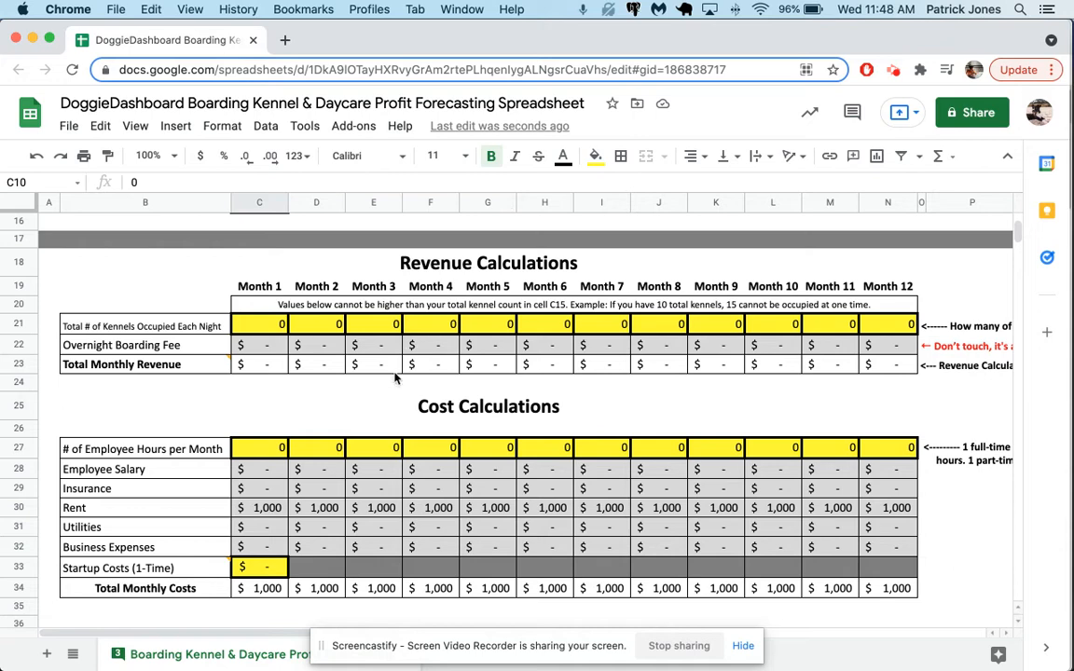
scroll(up, 3)
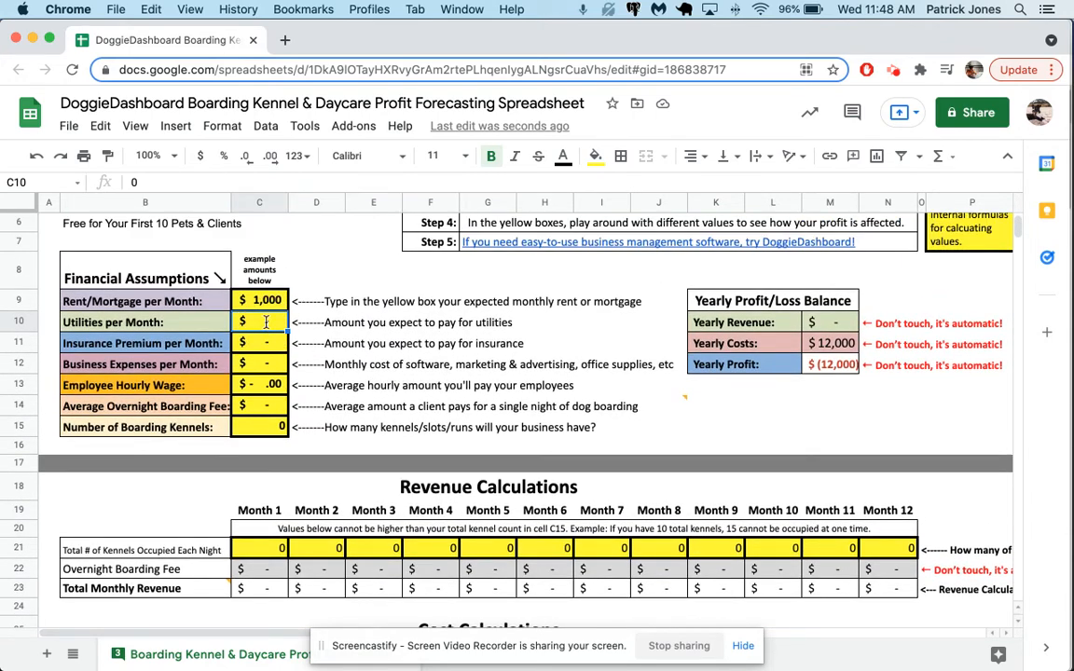
Step: Enter utilities $75, insurance $125 and business expenses $200 in C10:C12
text(75)
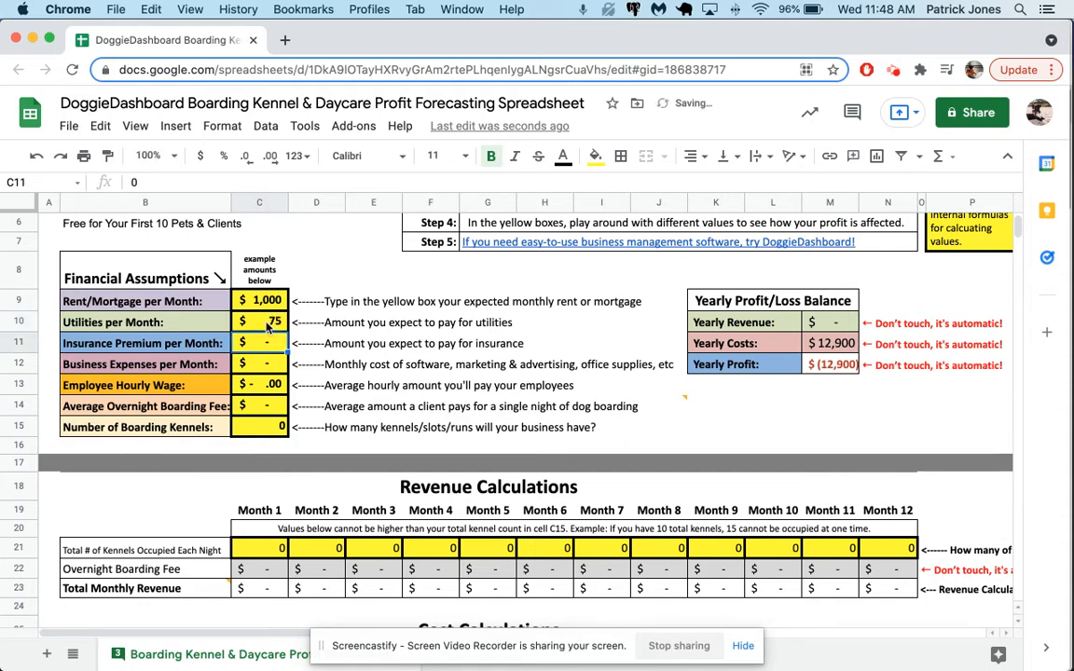
text(125)
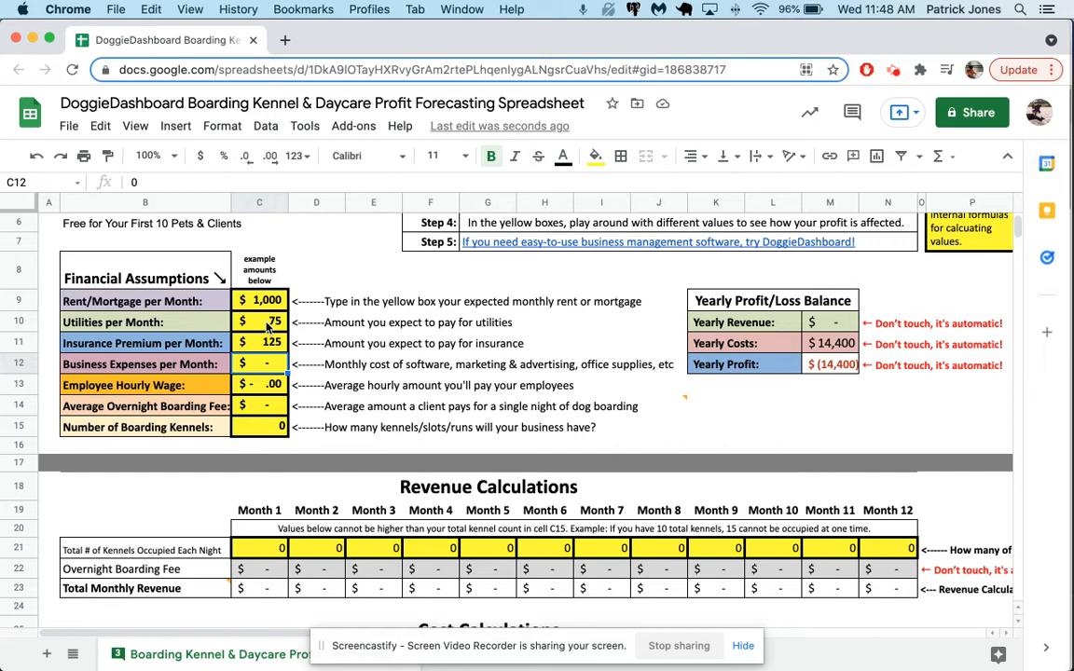
text(200)
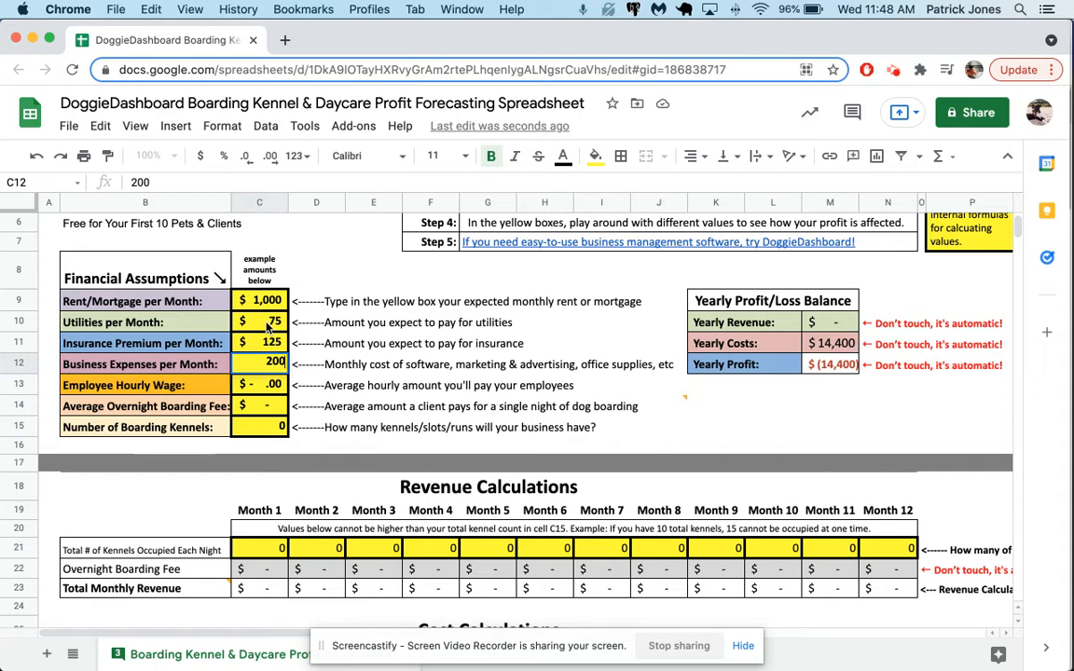
key(Return)
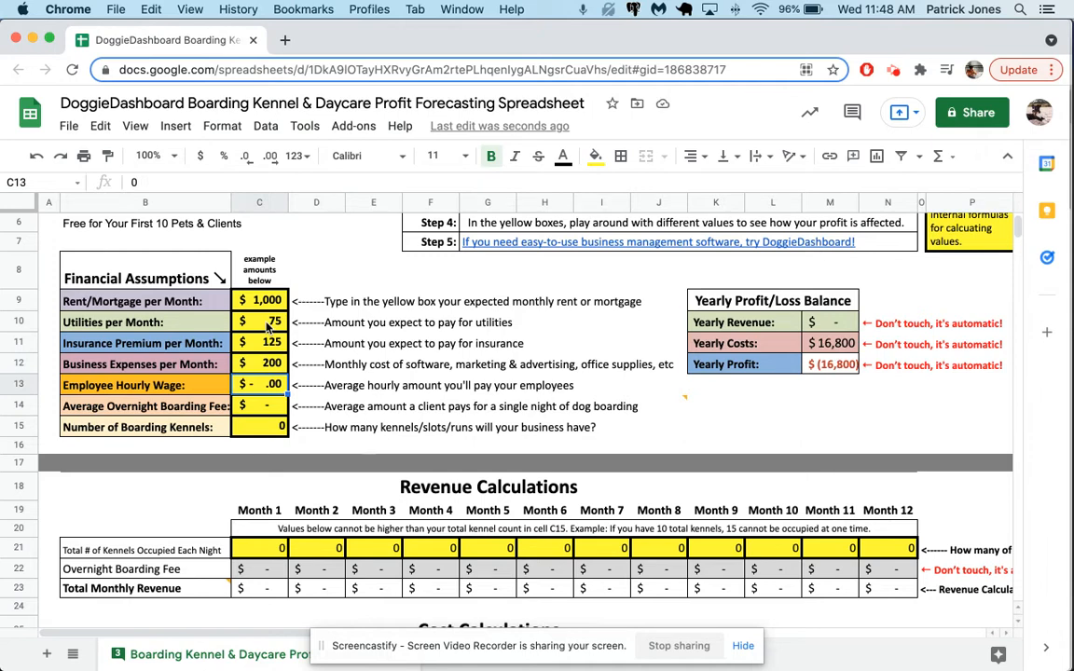
Step: Enter a $12.50 hourly wage, $32 boarding fee and 20 kennels in C13:C15
text(12)
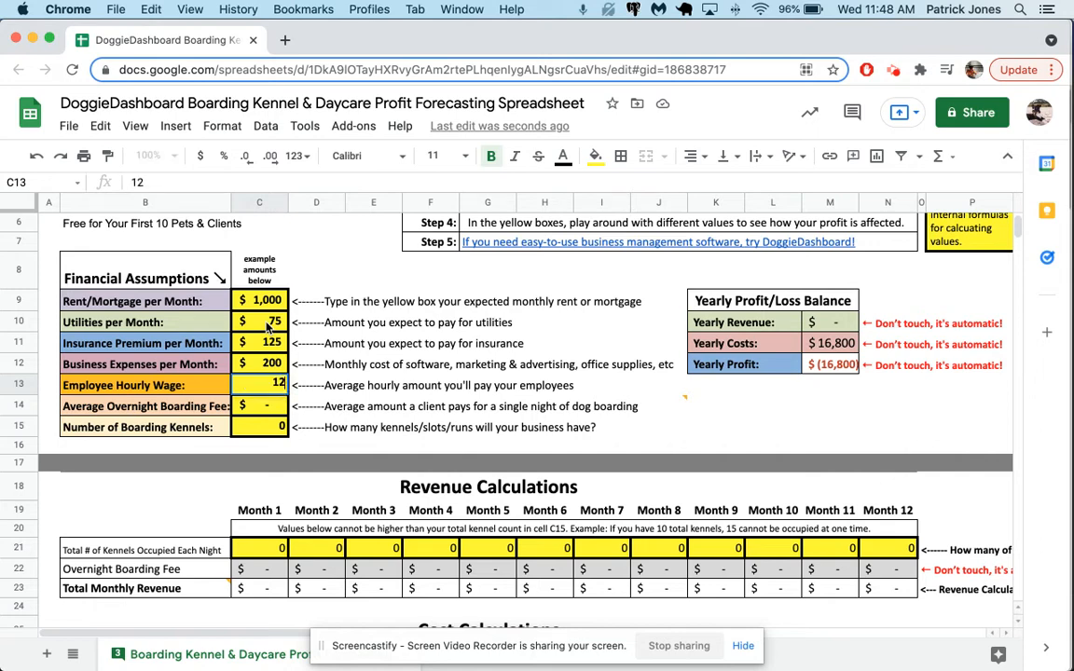
text(12.50)
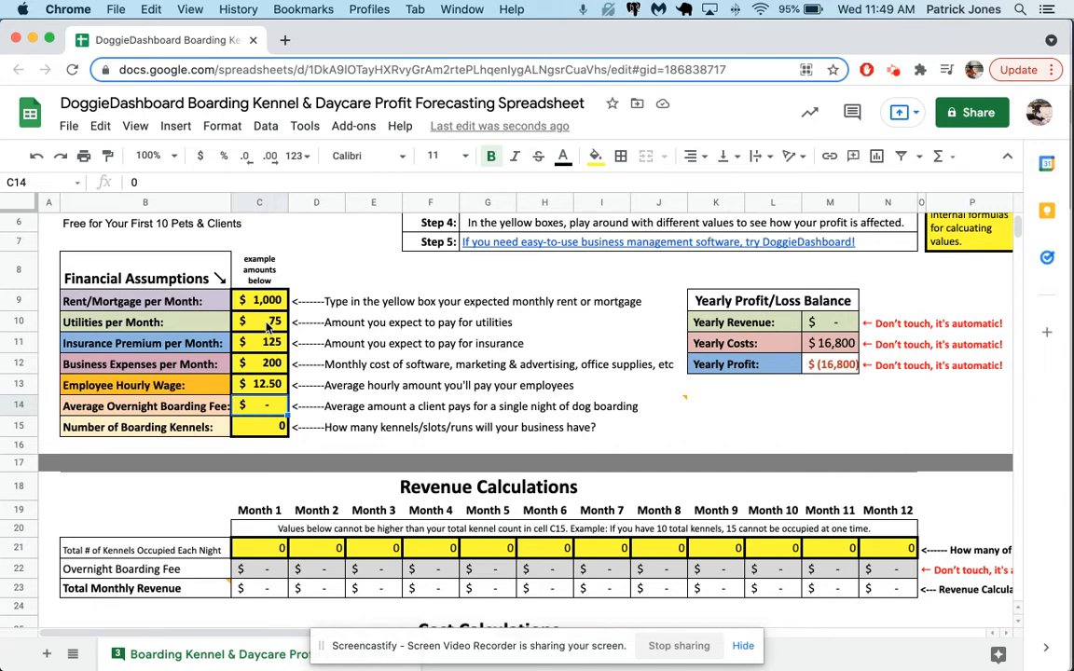
text(32)
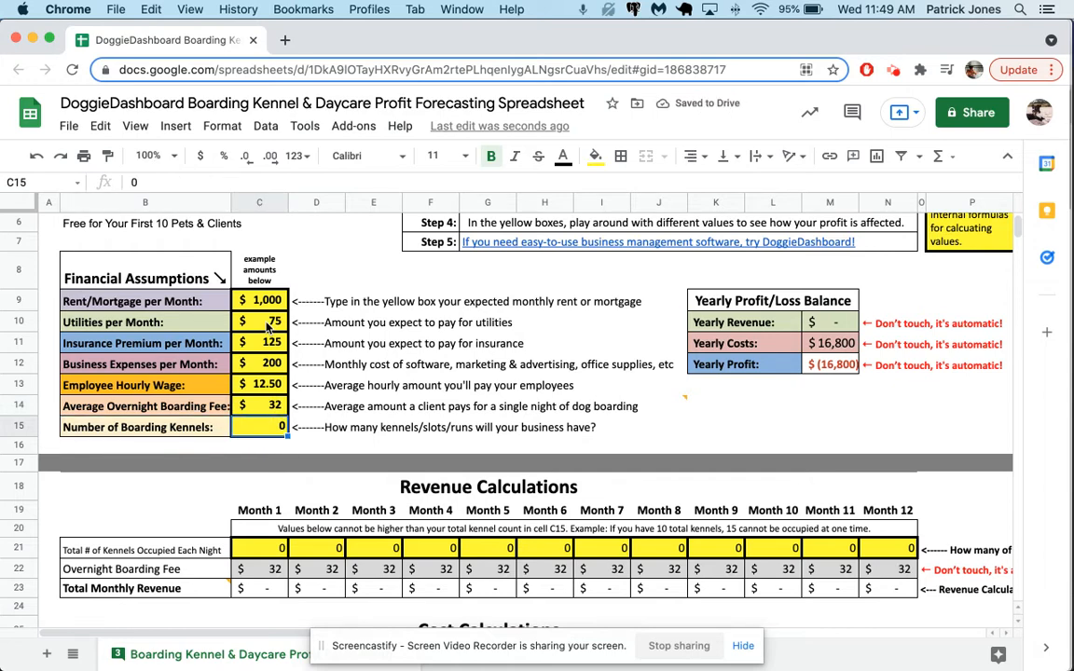
text(20)
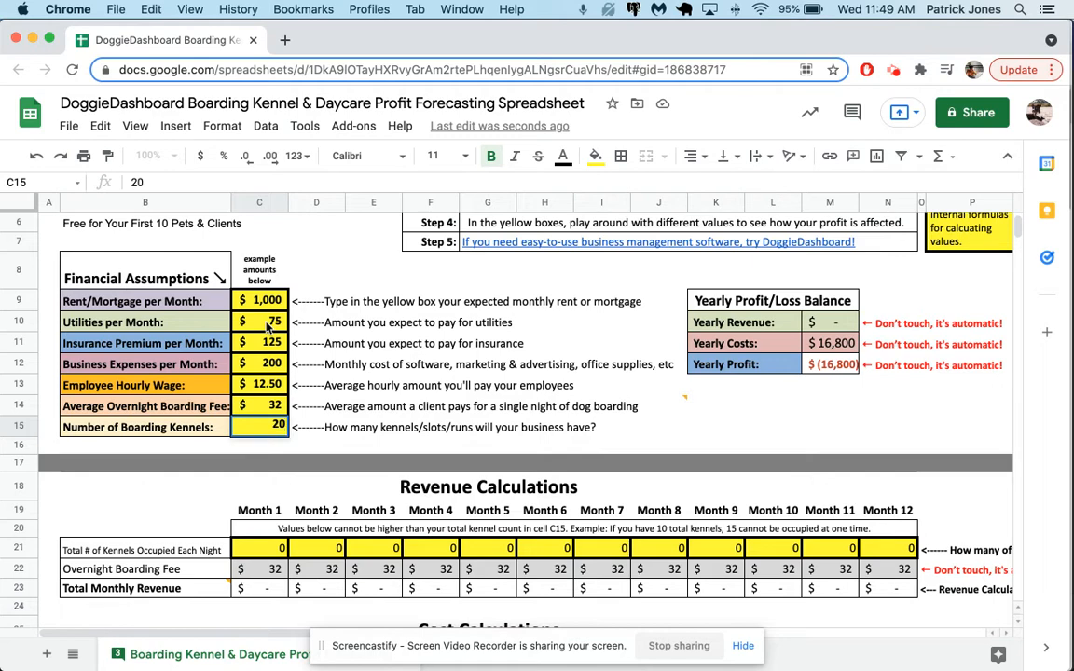
key(Return)
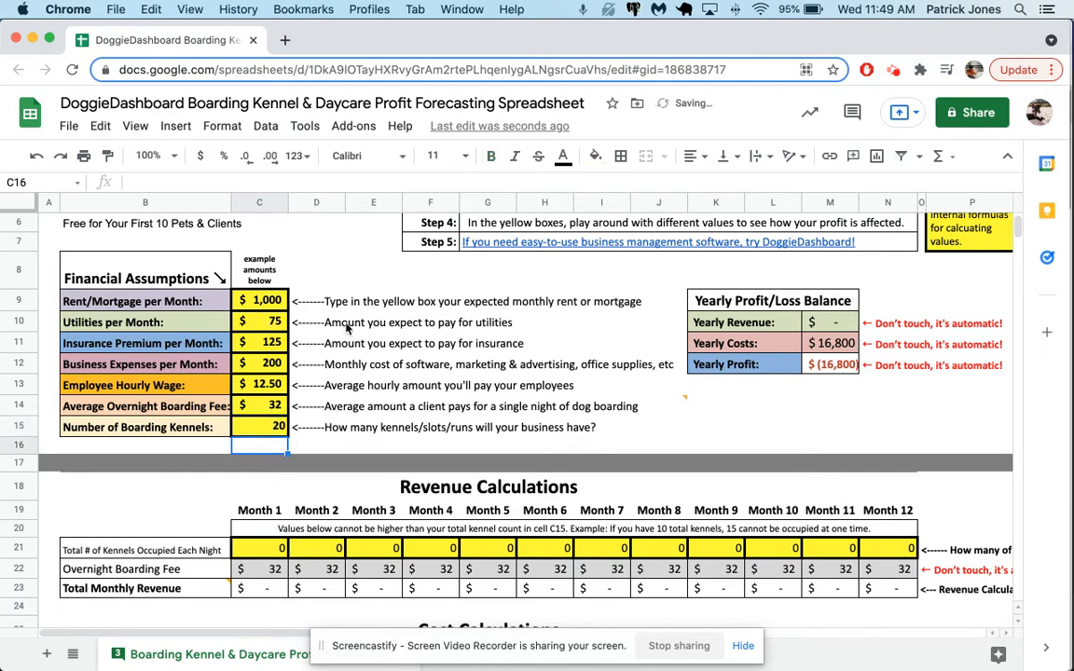
scroll(down, 3)
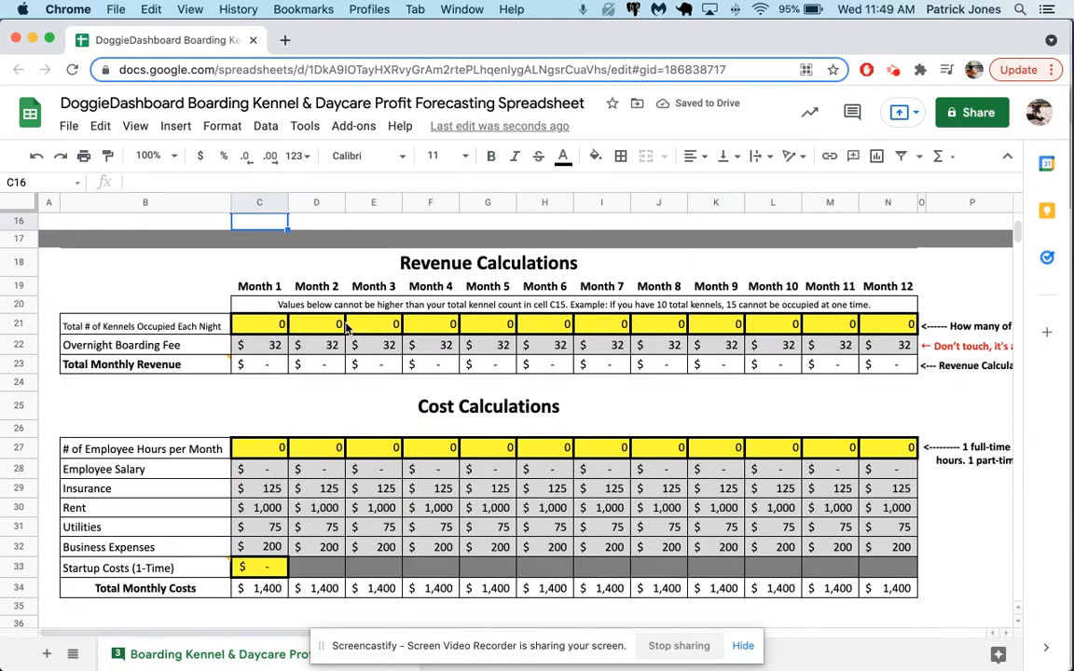
scroll(down, 3)
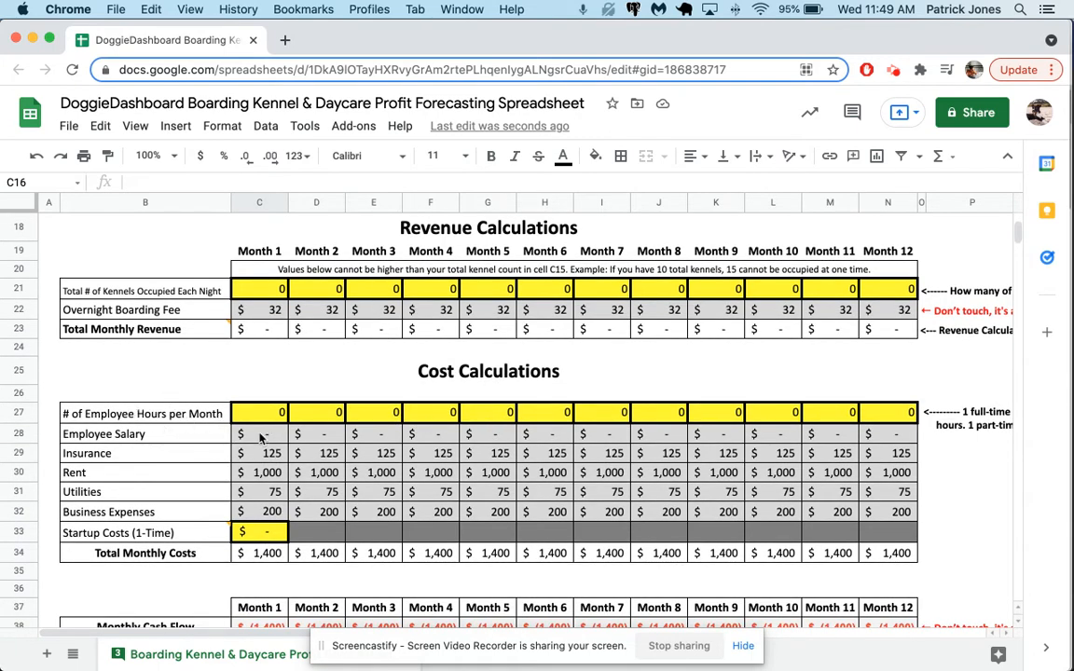
scroll(down, 3)
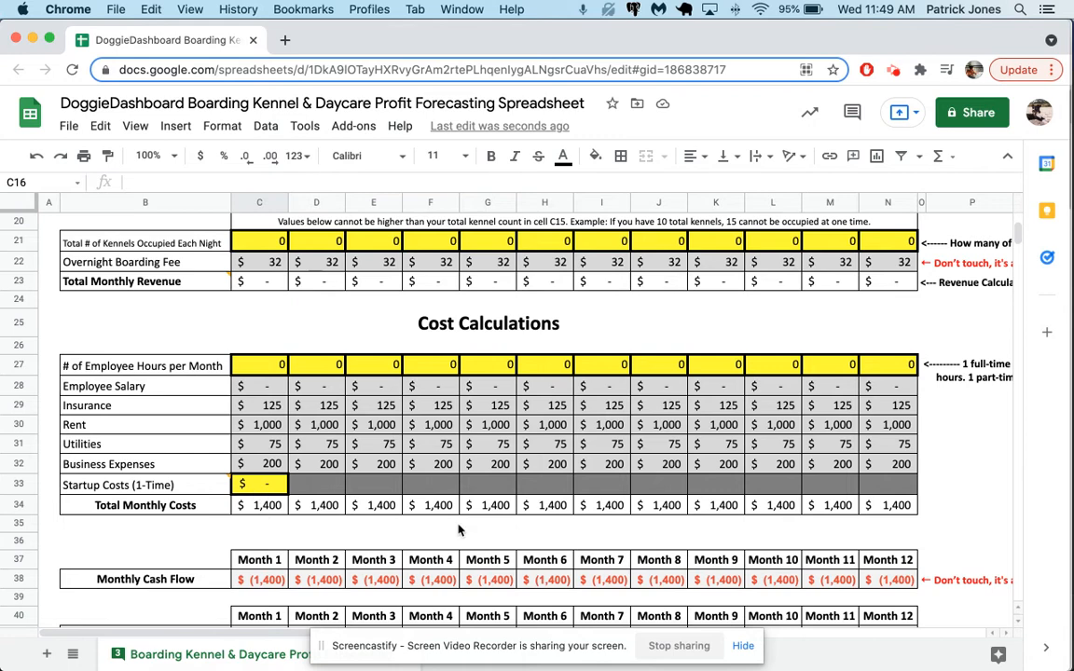
scroll(down, 3)
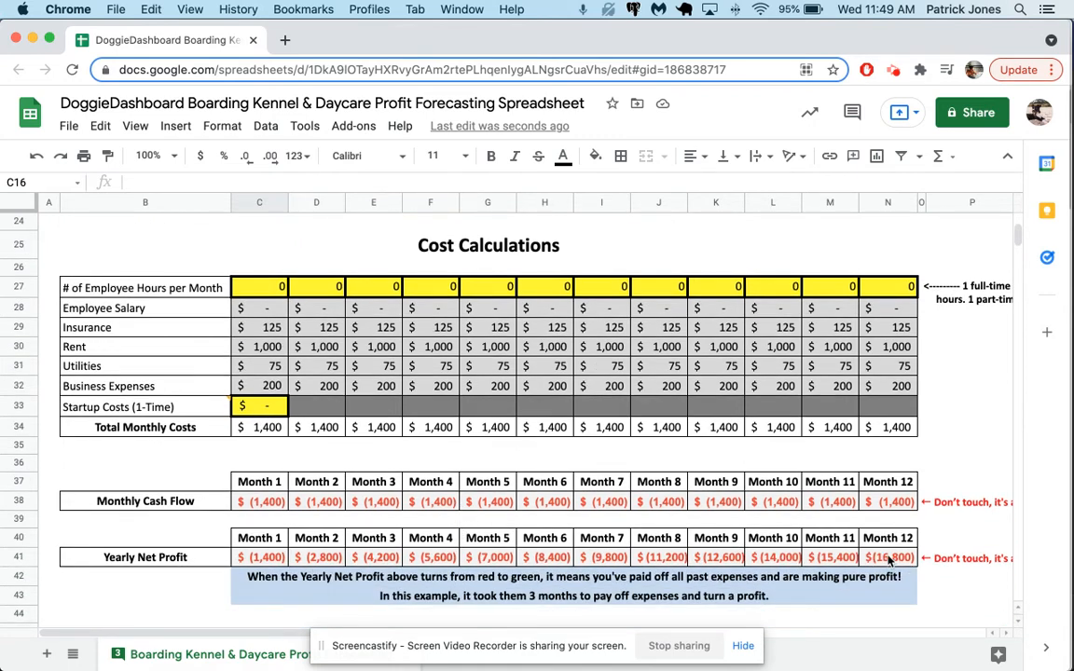
scroll(up, 3)
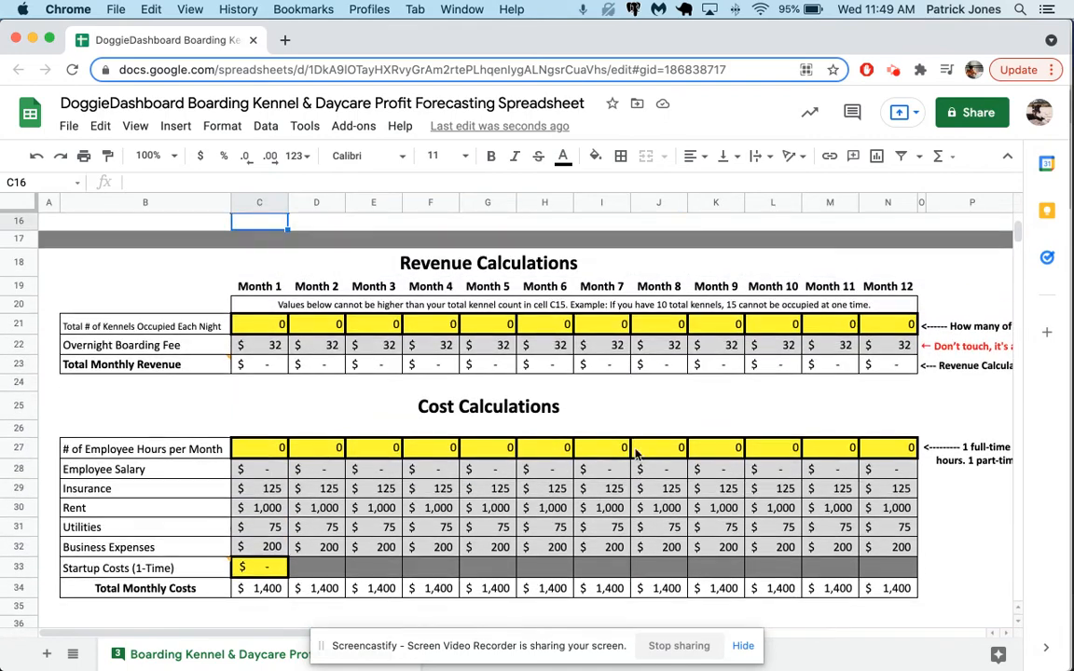
scroll(up, 3)
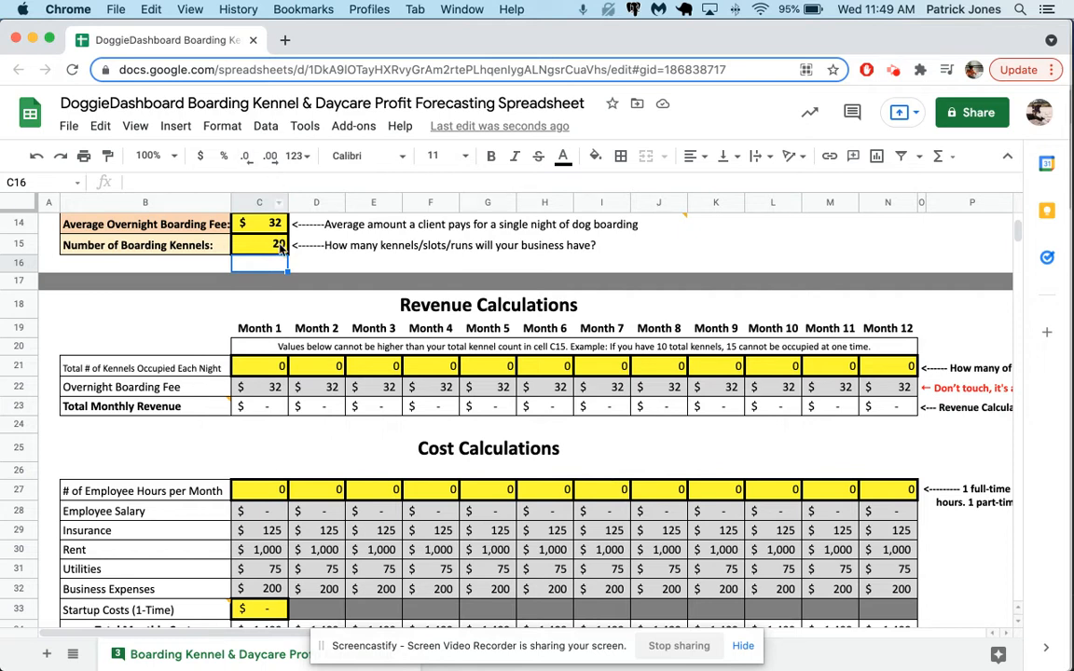
Step: Set Month 1 occupied kennels in C21 to 5 and check the $3,200 revenue formula
click(259, 368)
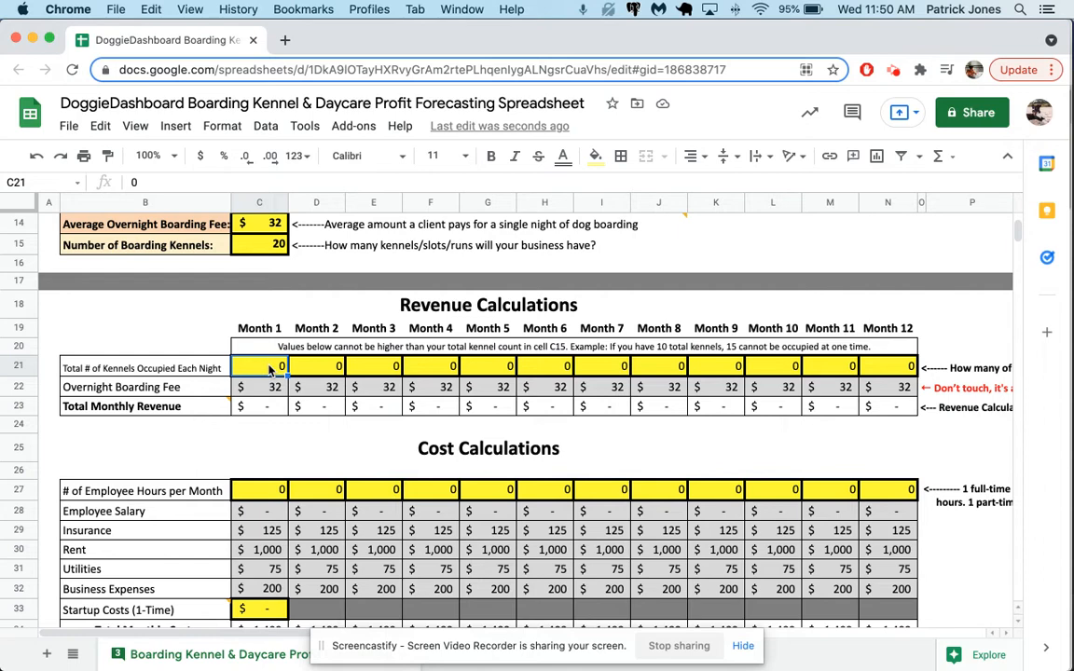
text(5)
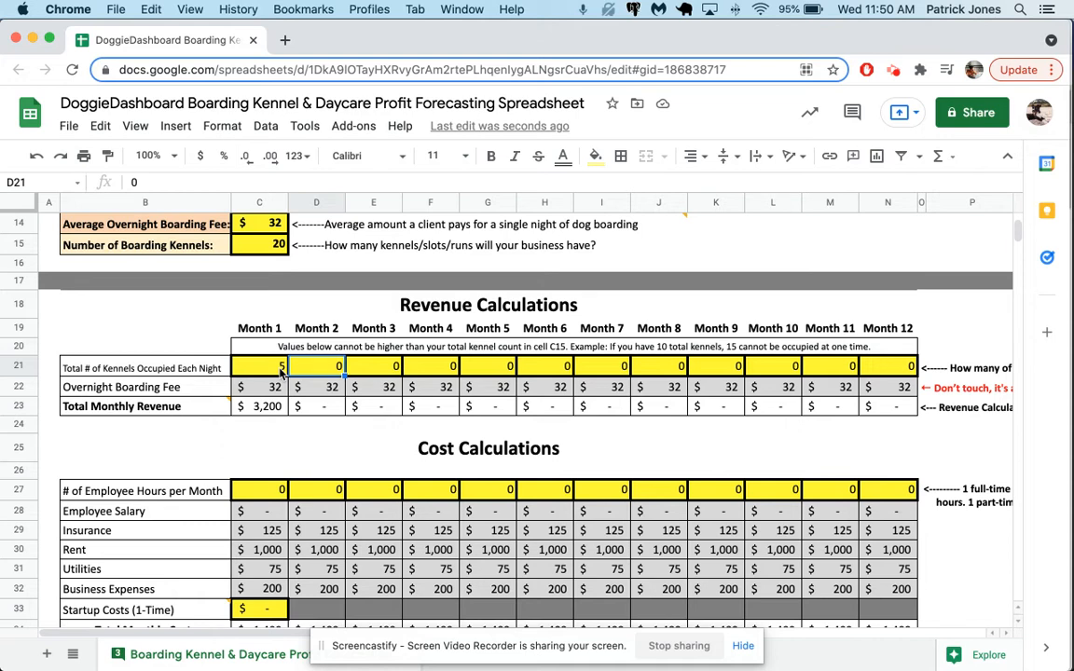
click(259, 386)
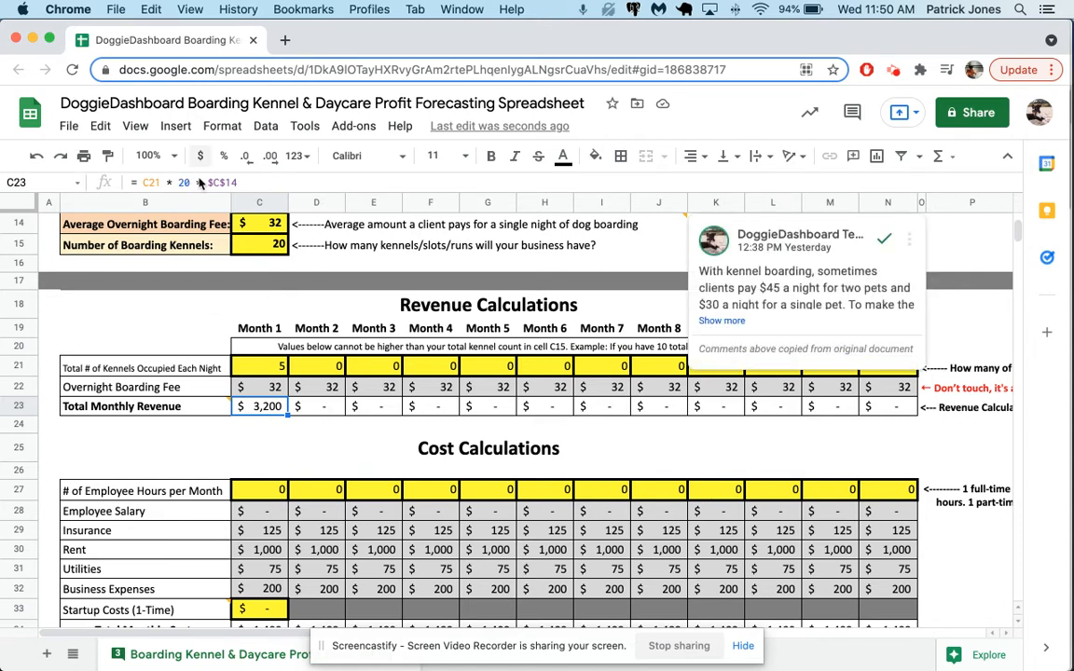
Step: Begin entering rising occupied-kennel counts (7, 9, 11…) from Month 2 across row 21
click(316, 425)
text(20)
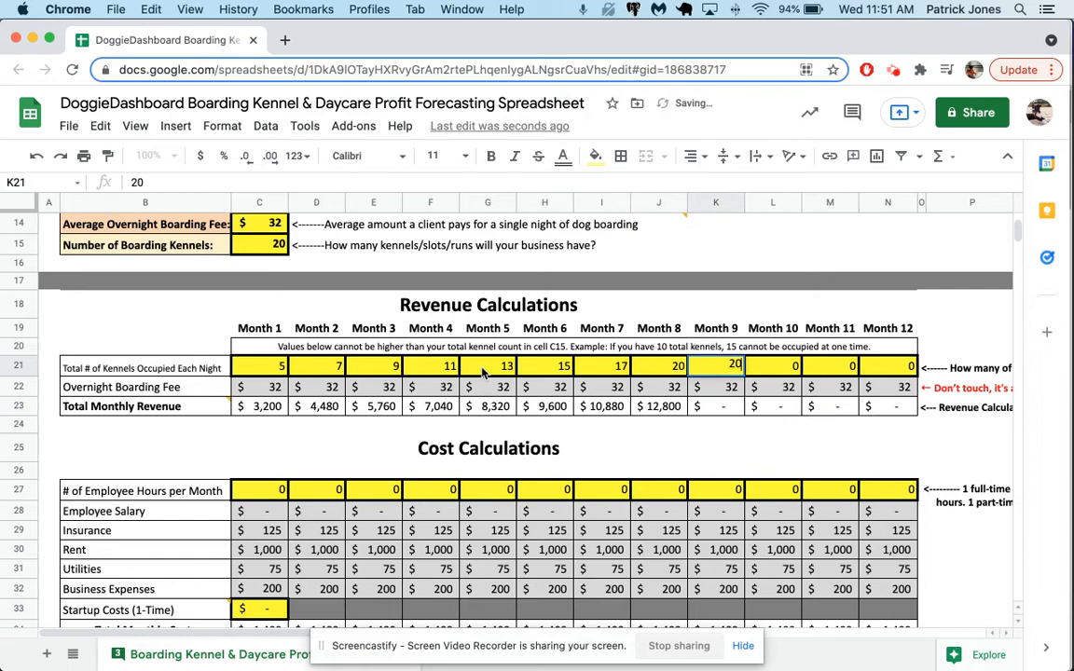
Step: Hold occupied kennels at 20 through Month 12 and check the Month 1 and Month 12 revenue formulas
click(827, 363)
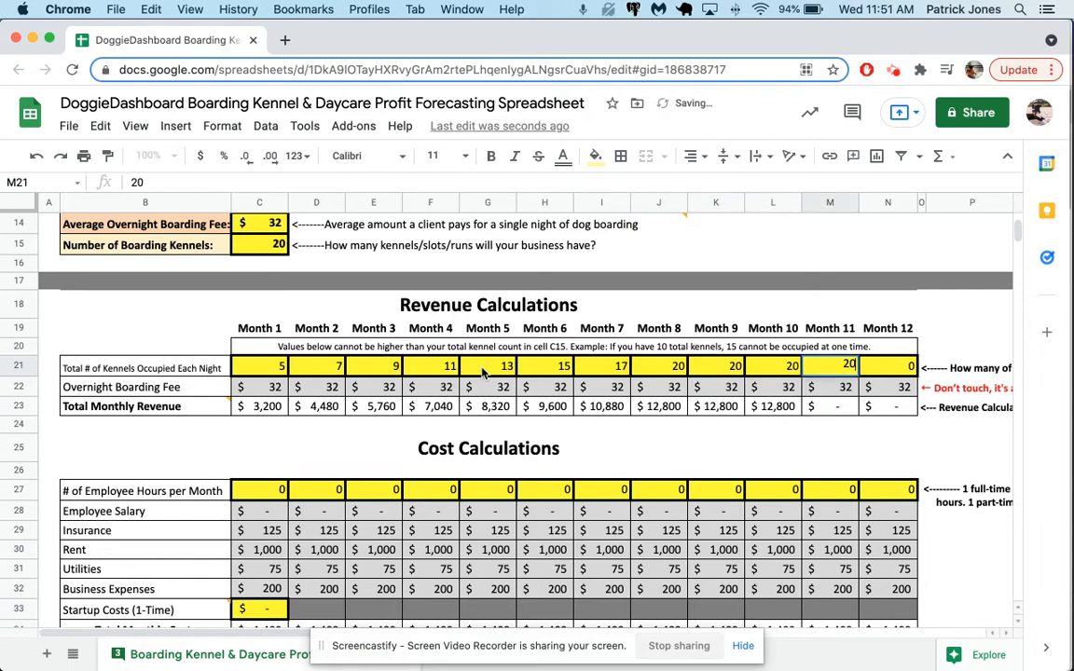
click(888, 386)
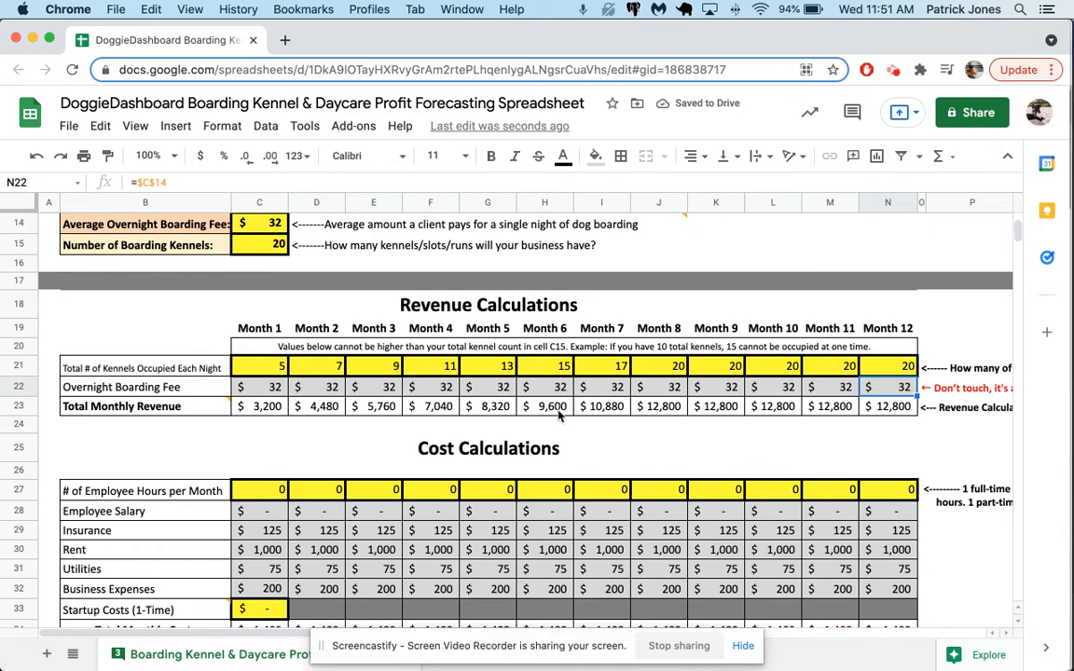
click(259, 406)
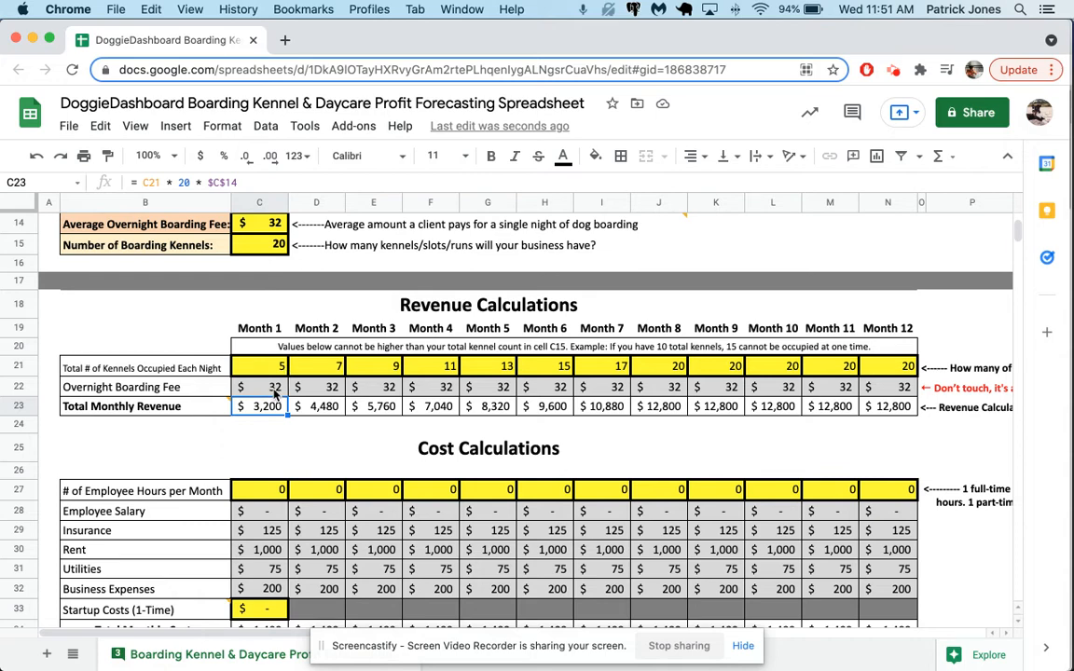
mouse_move(830, 364)
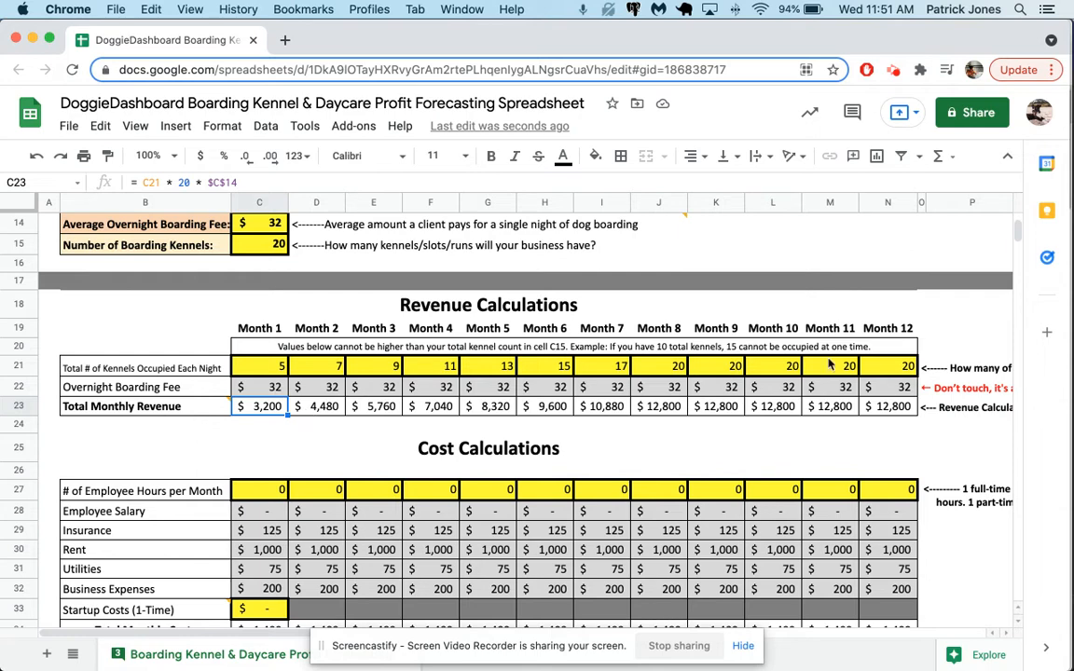
click(887, 407)
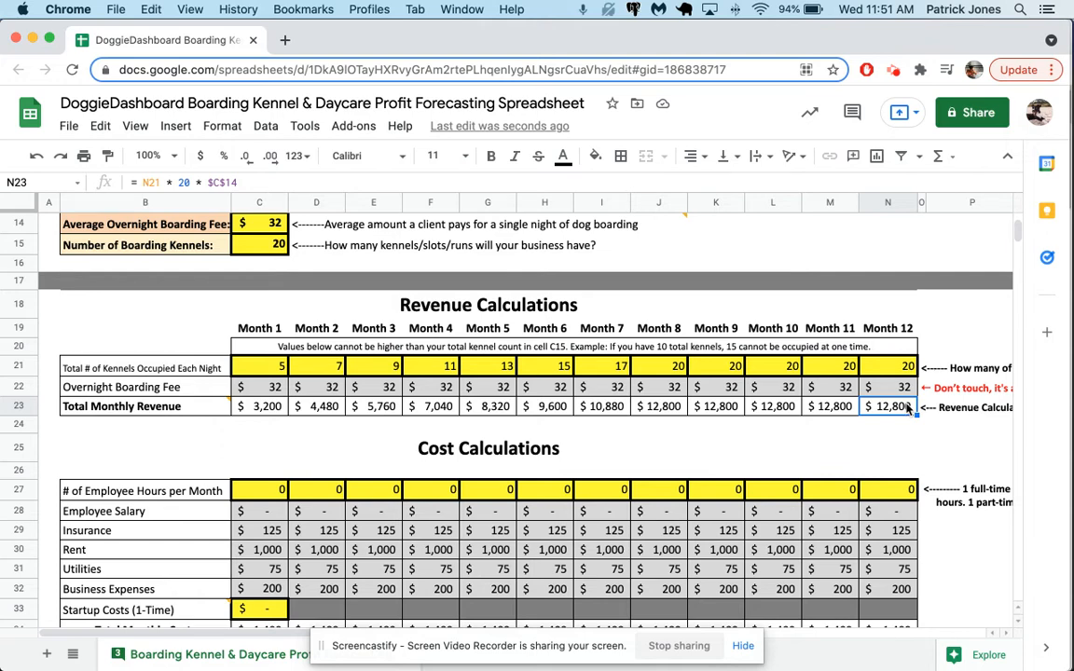
Step: Enter employee hours in row 27: 80 for Months 1–6 and 160 for Months 7–12
scroll(down, 3)
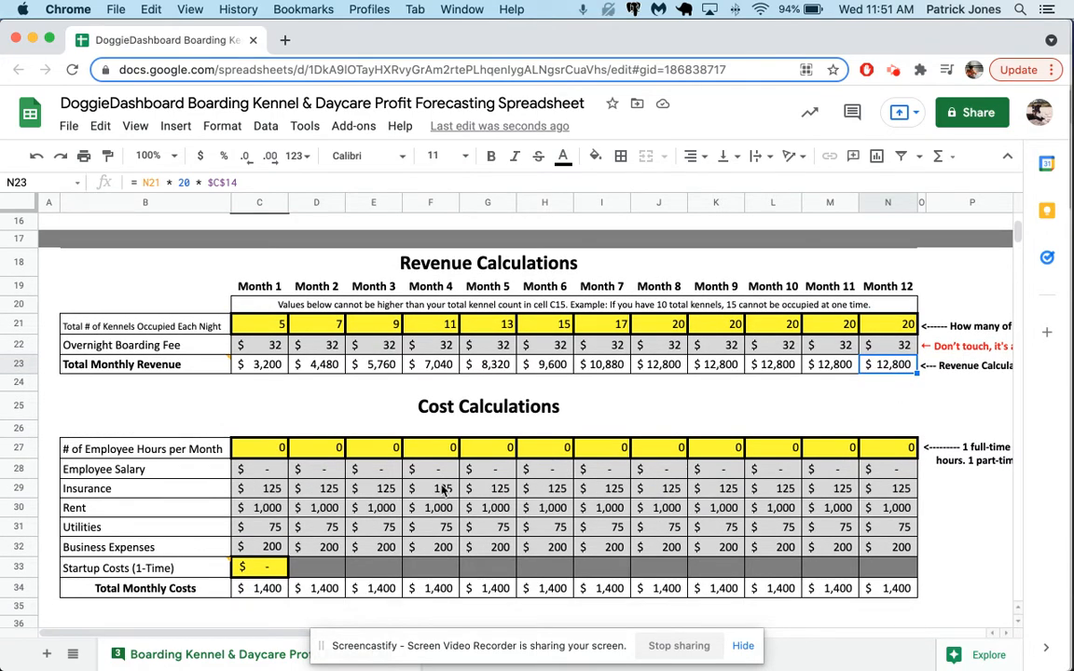
scroll(down, 3)
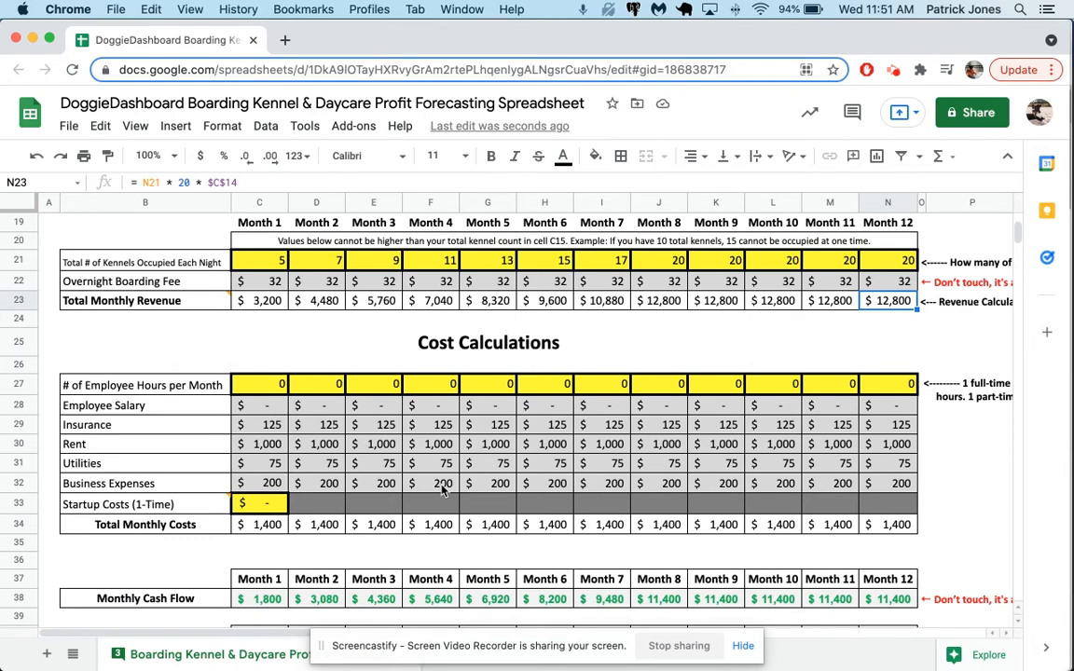
mouse_move(197, 397)
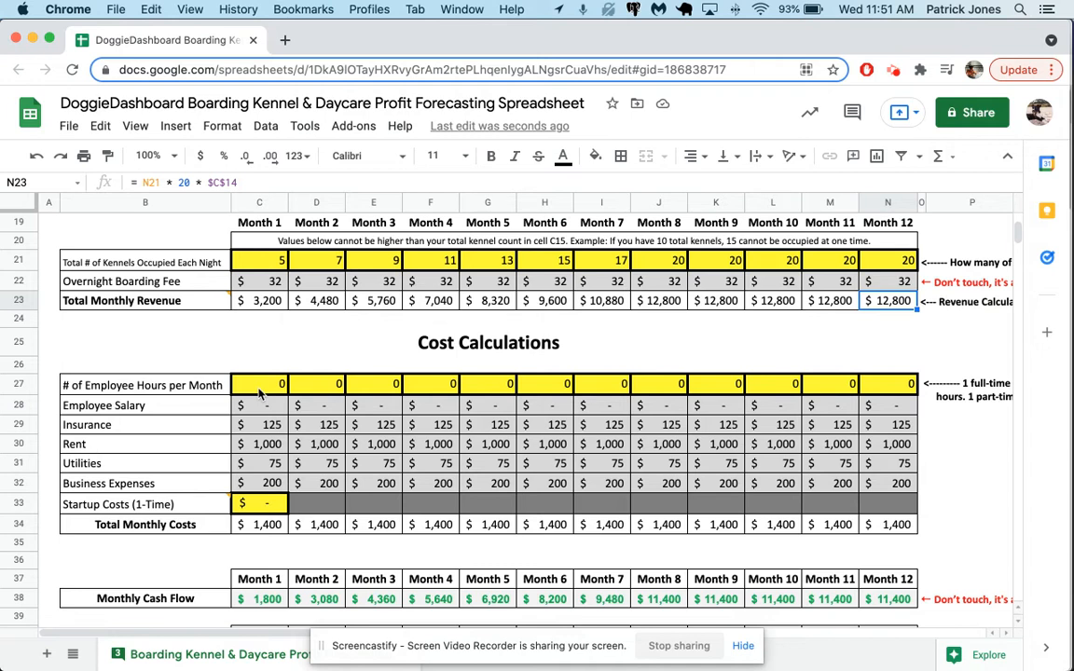
click(259, 384)
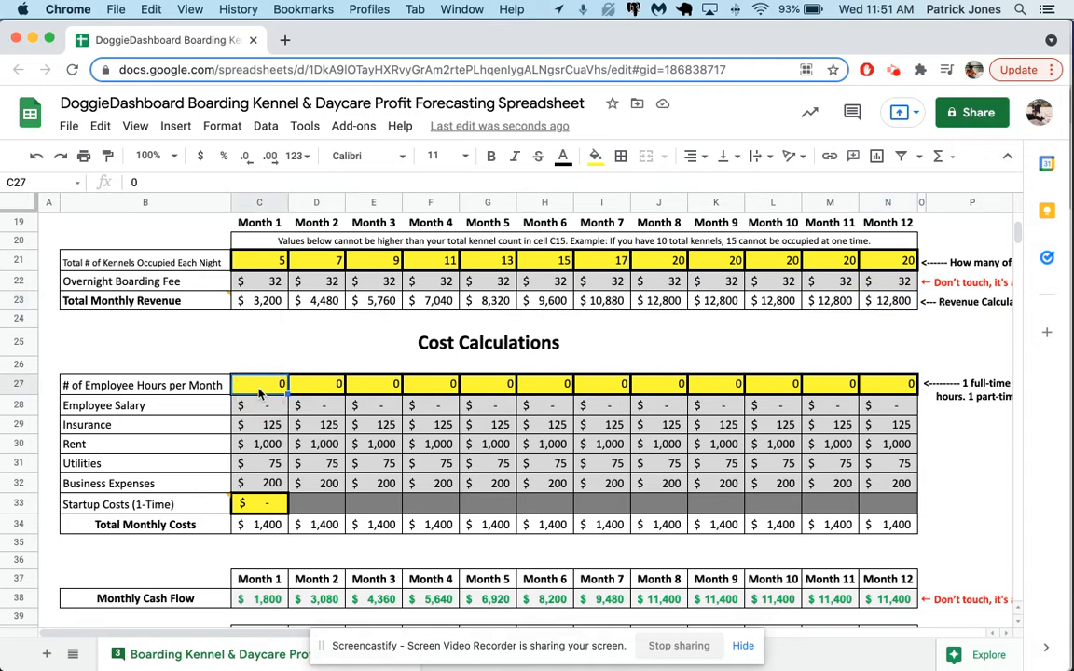
text(80)
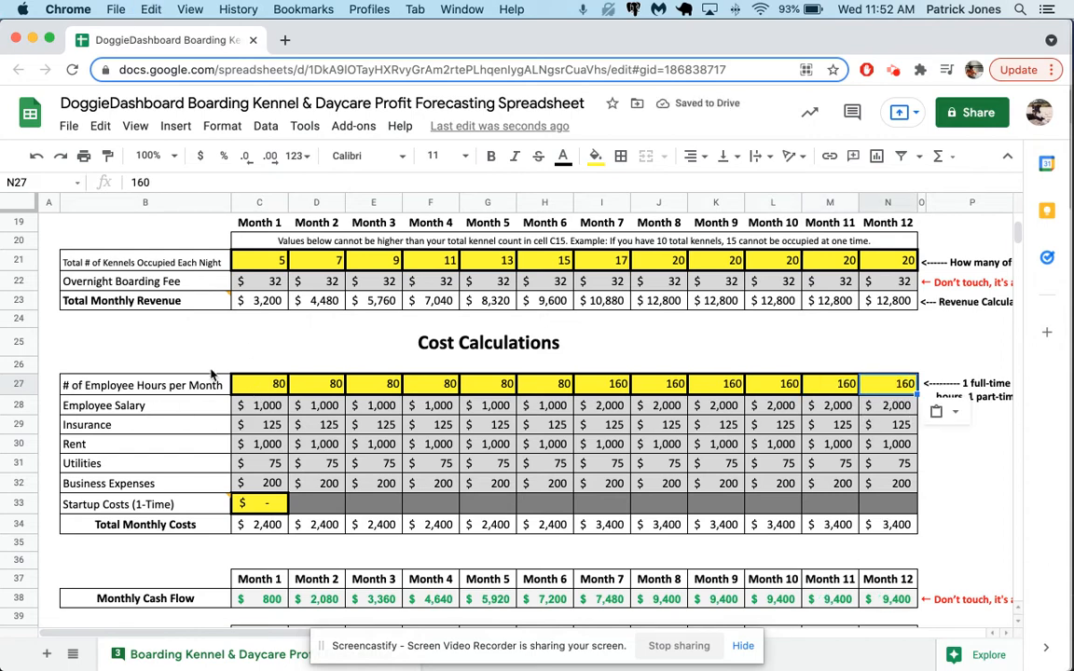
click(489, 343)
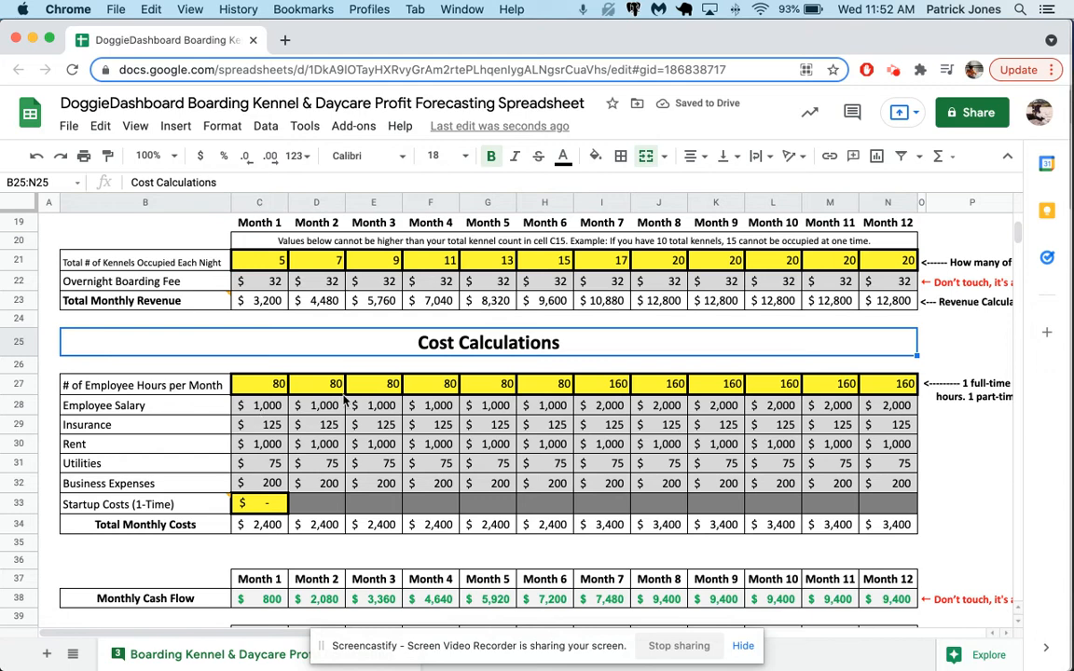
Step: Review the salary formulas showing $1,000 for Months 1–6 and $2,000 from Month 7
click(259, 404)
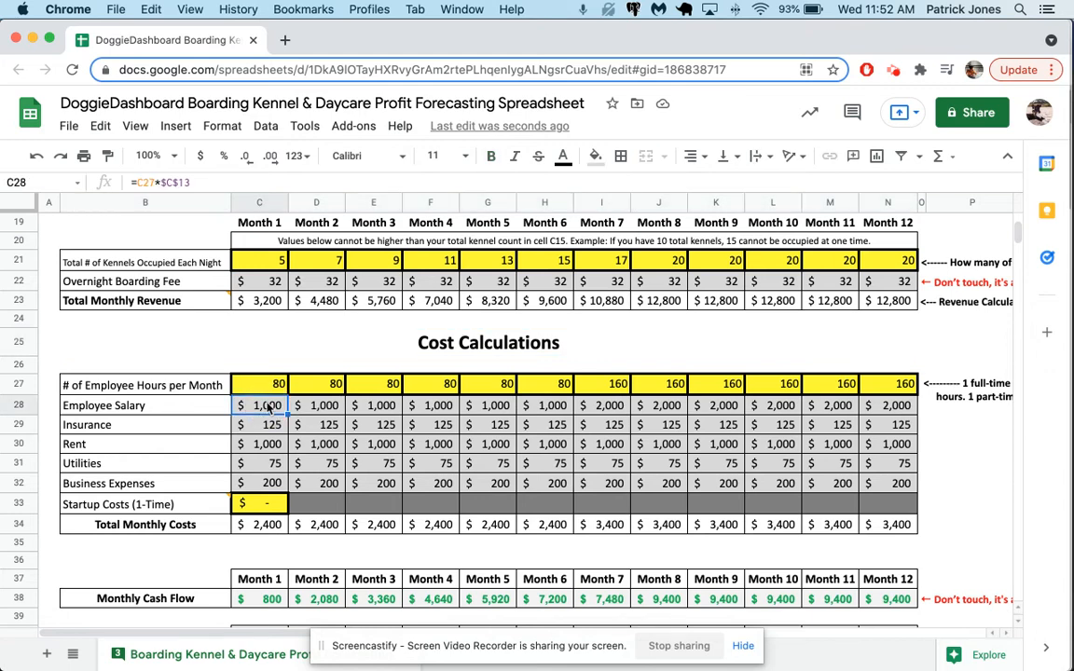
click(544, 405)
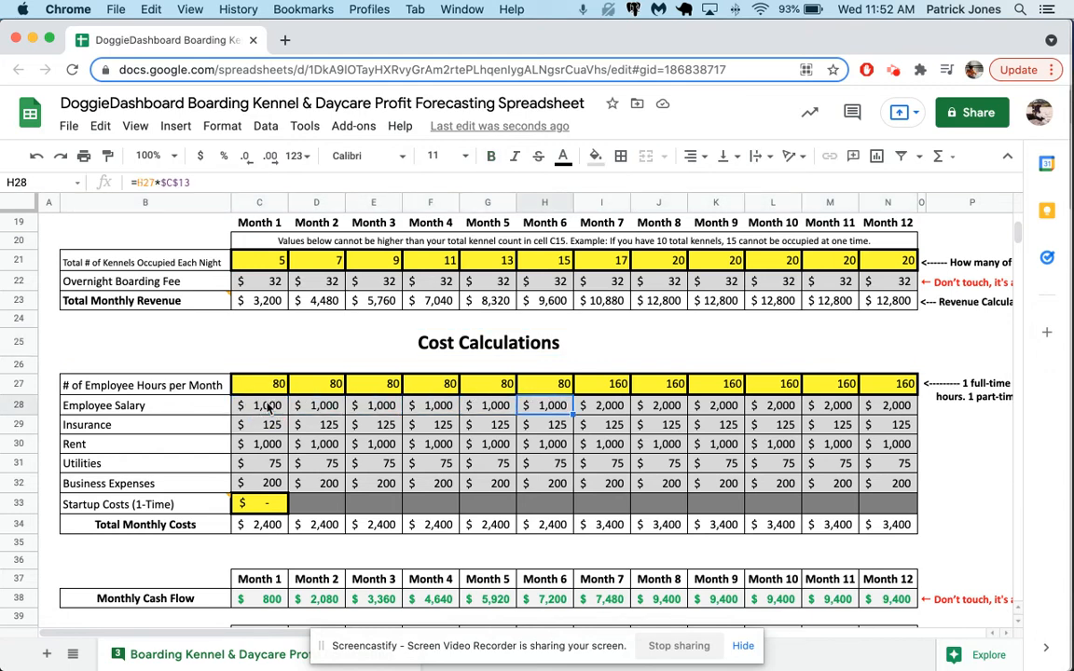
click(600, 404)
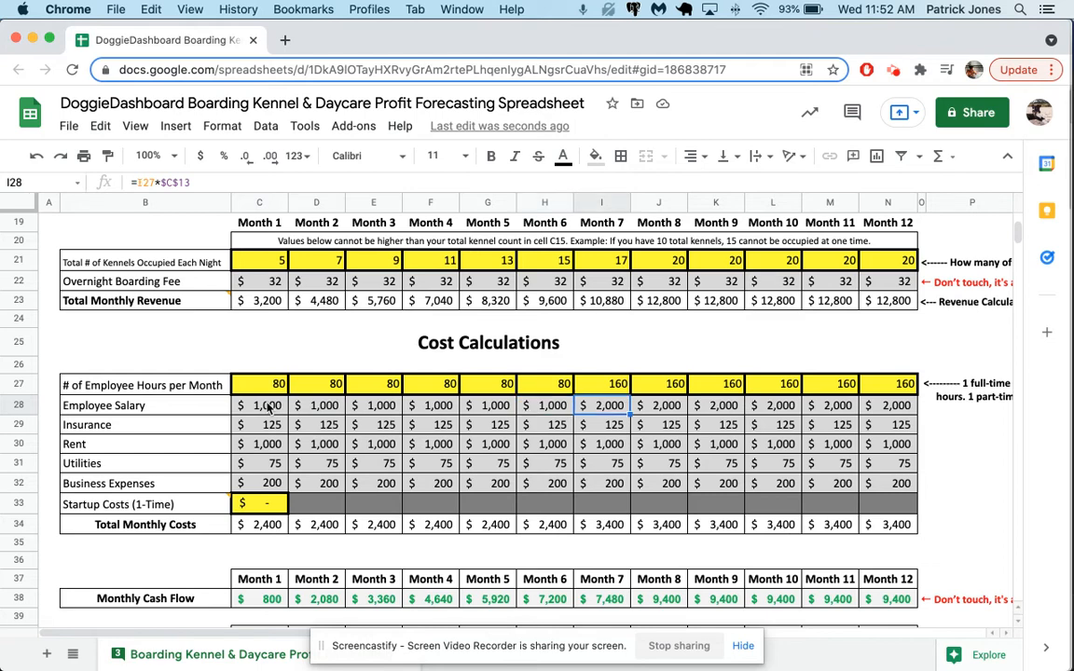
click(716, 404)
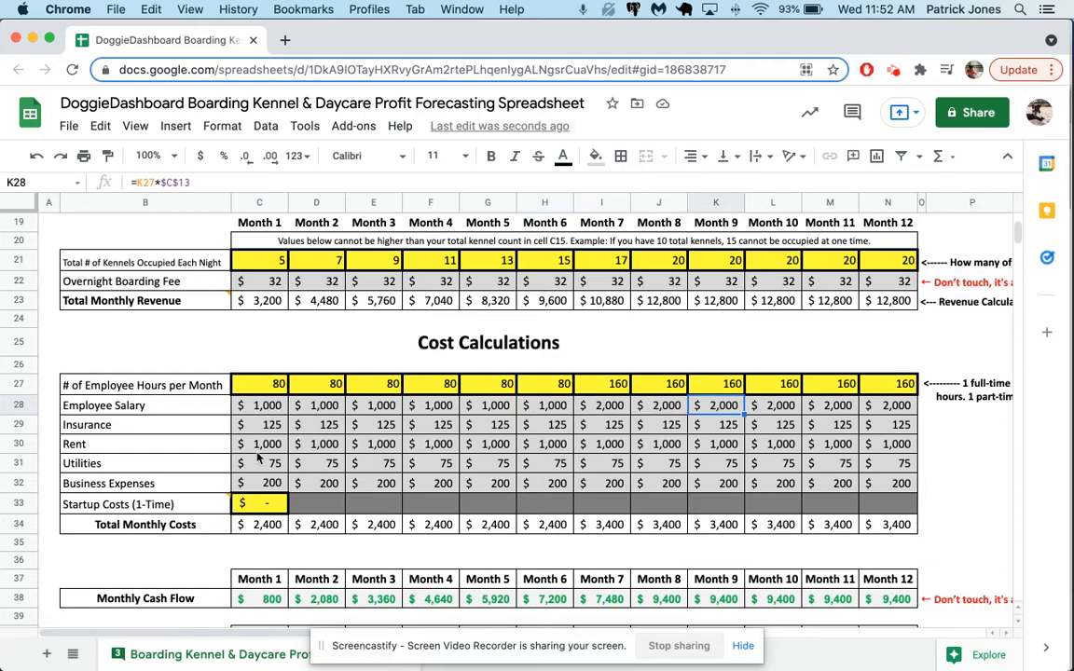
Step: Set the one-time startup cost in C33 to $8,000, raising Month 1 costs to $10,400
scroll(down, 3)
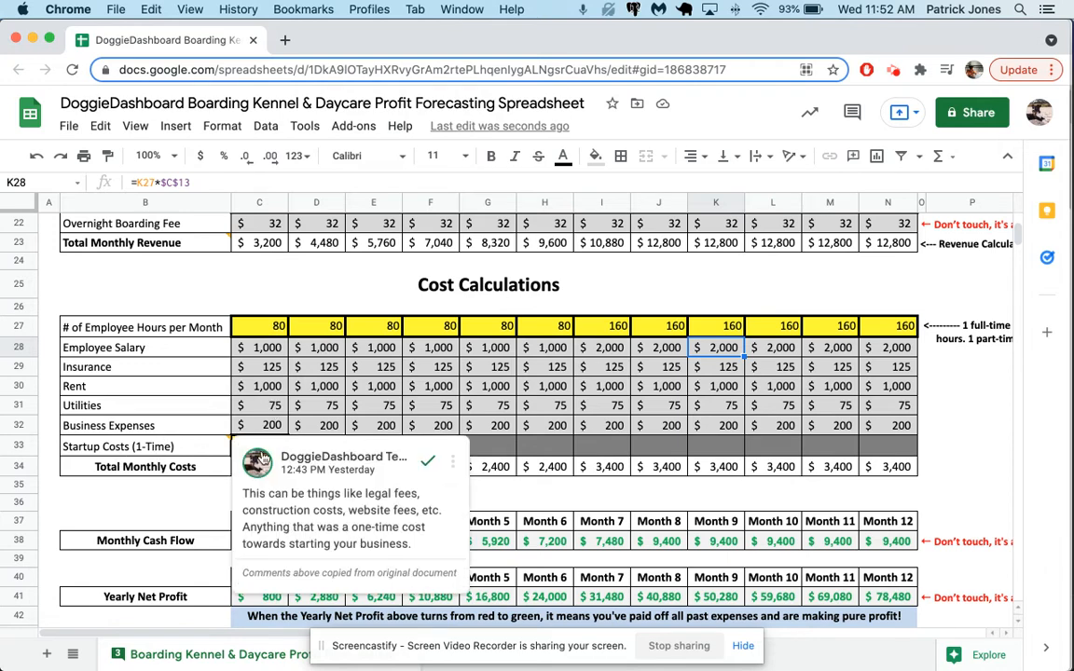
click(259, 445)
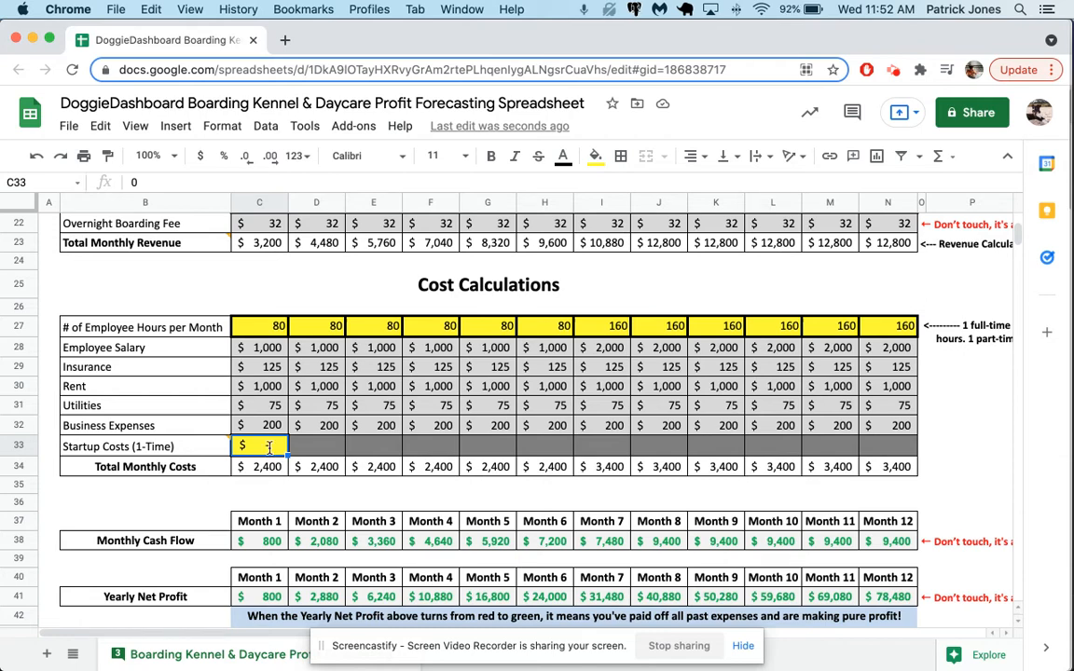
text(8000)
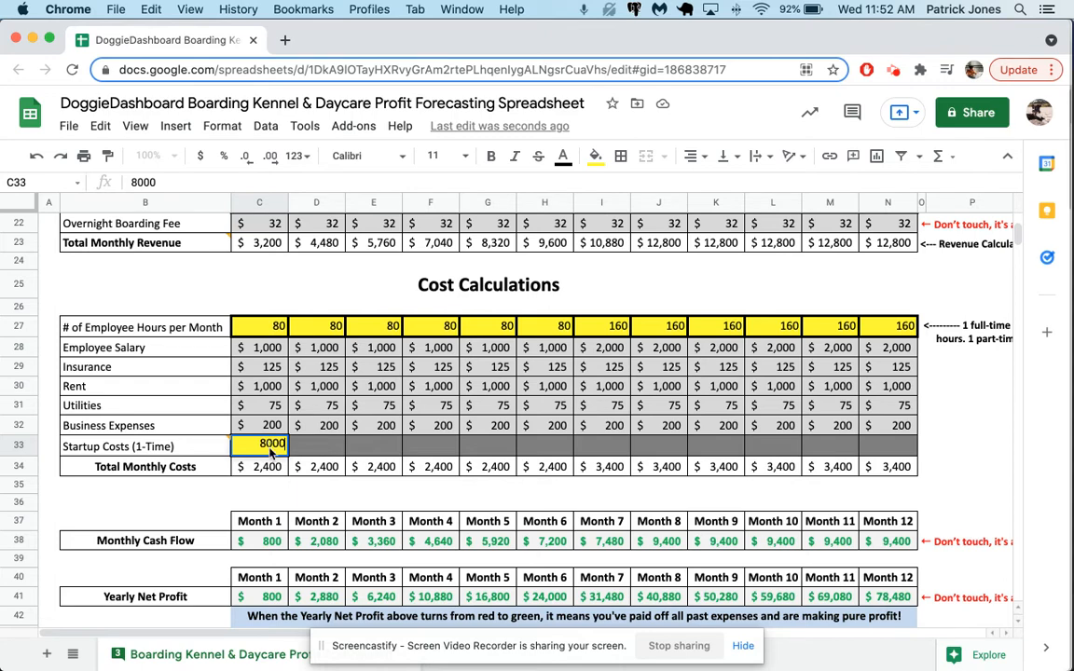
key(Return)
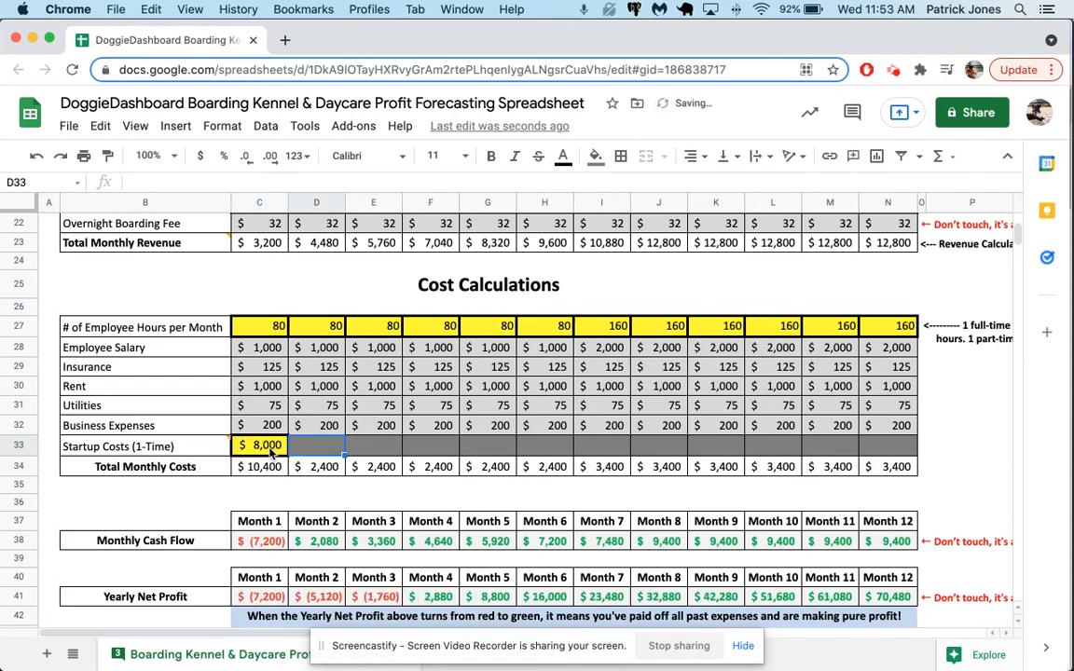
scroll(down, 3)
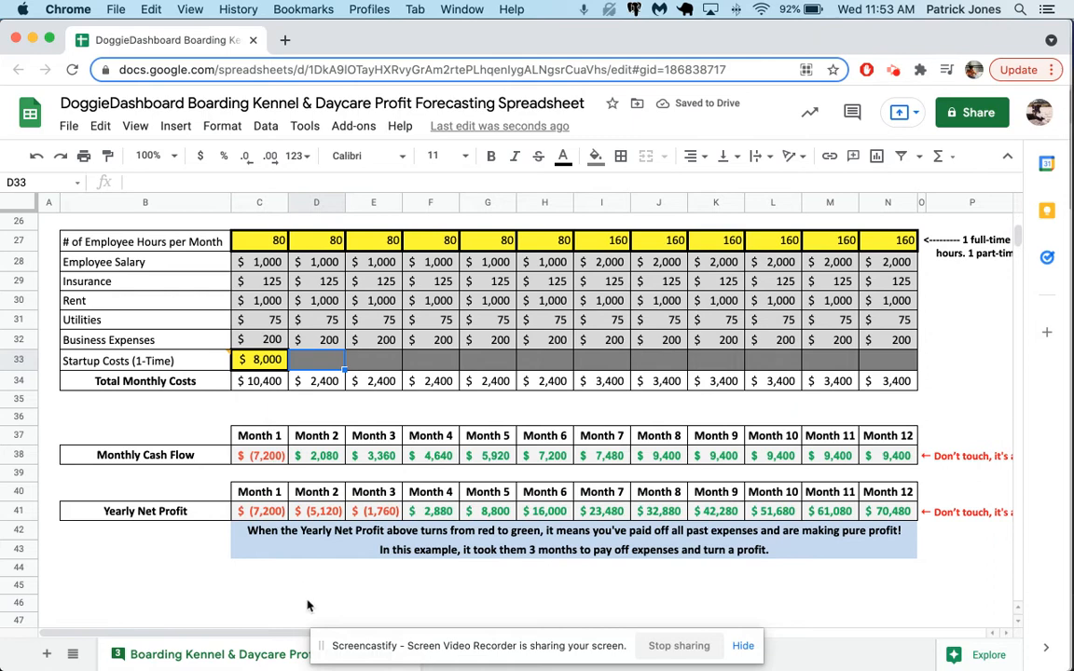
mouse_move(270, 453)
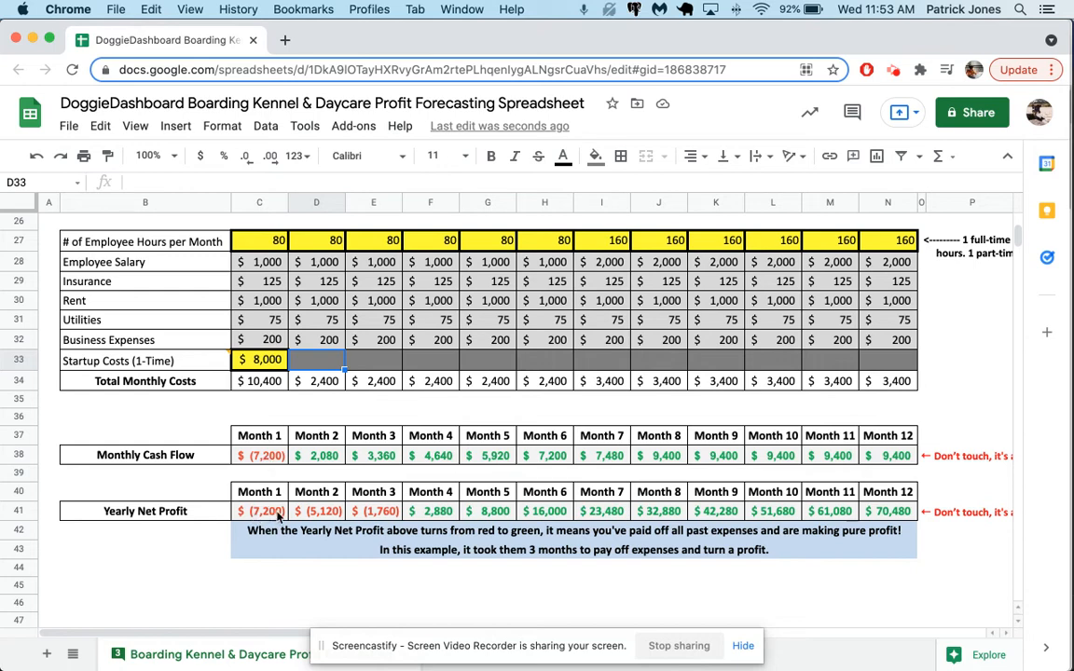
mouse_move(328, 416)
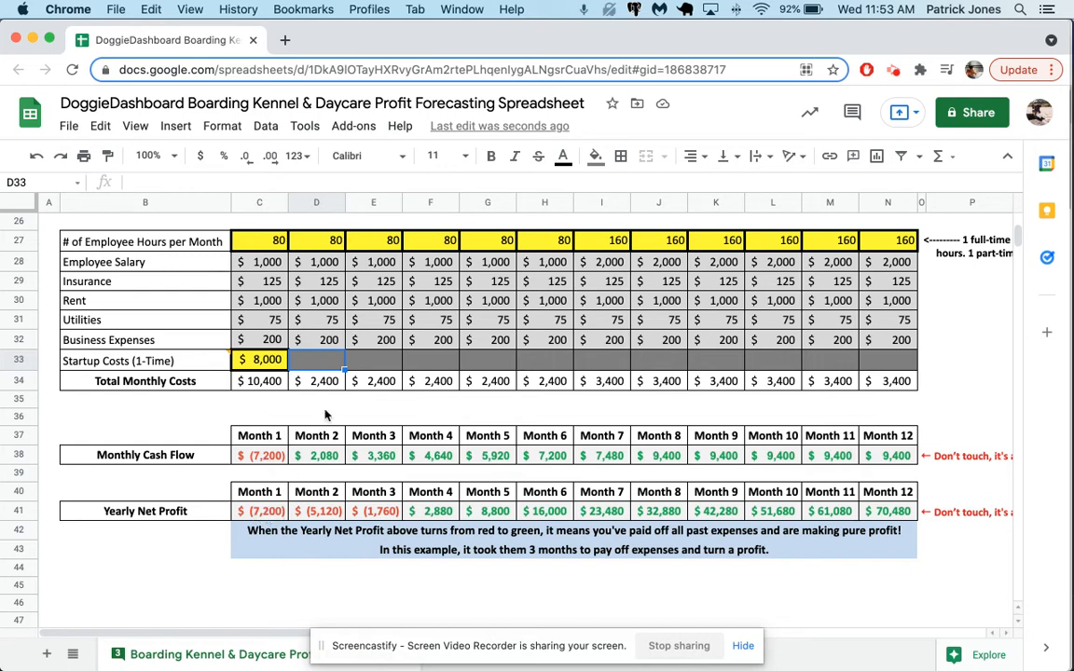
mouse_move(324, 470)
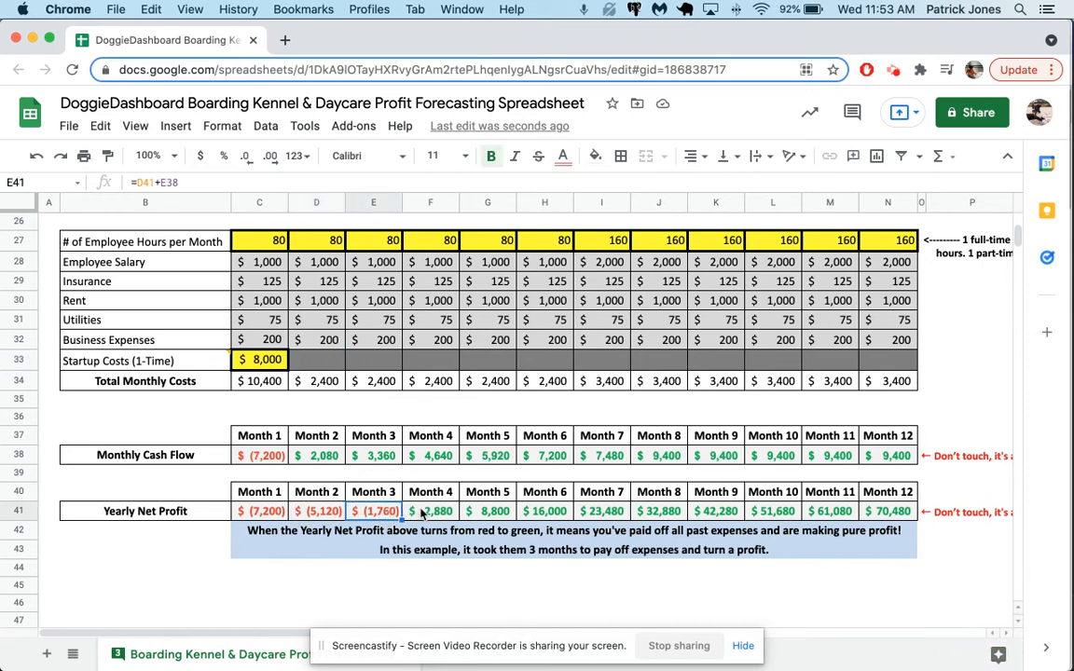
click(429, 511)
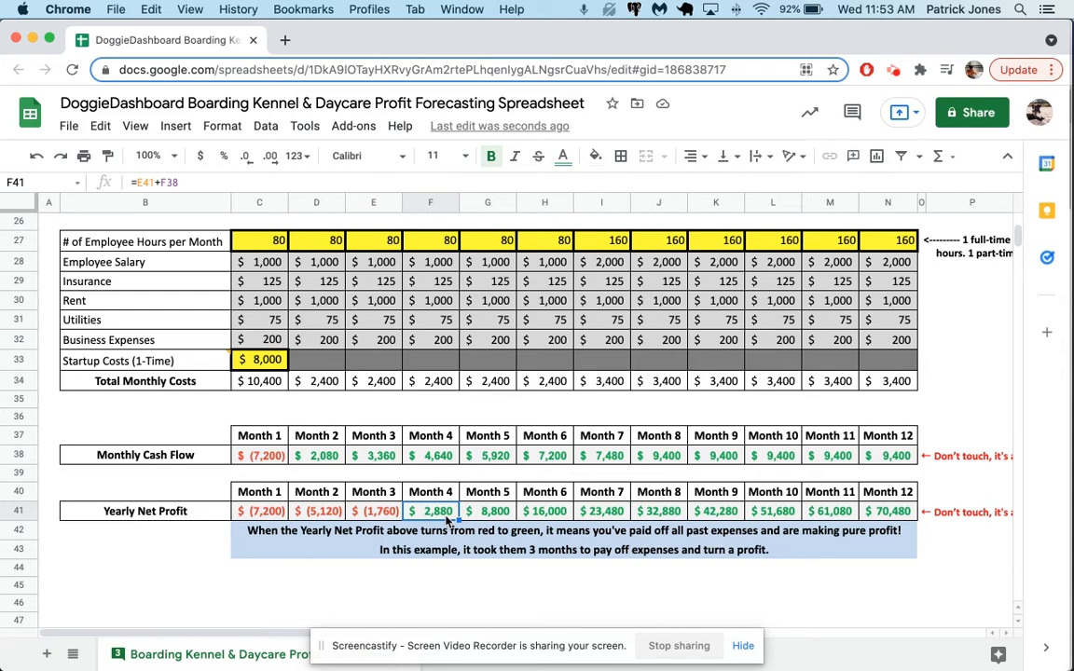
mouse_move(659, 457)
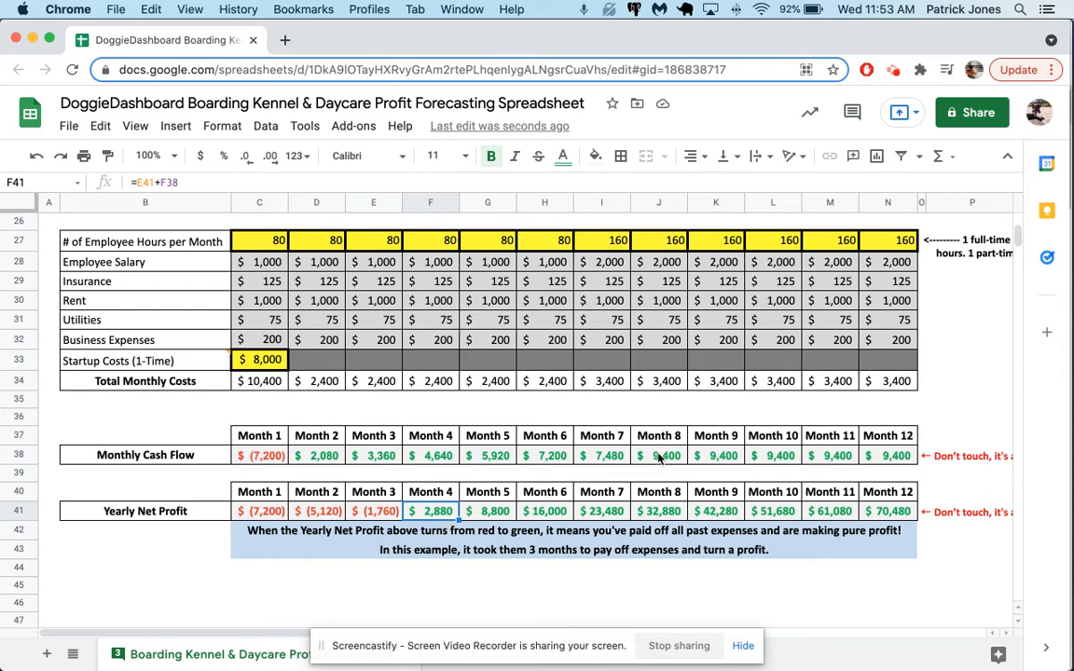
click(887, 511)
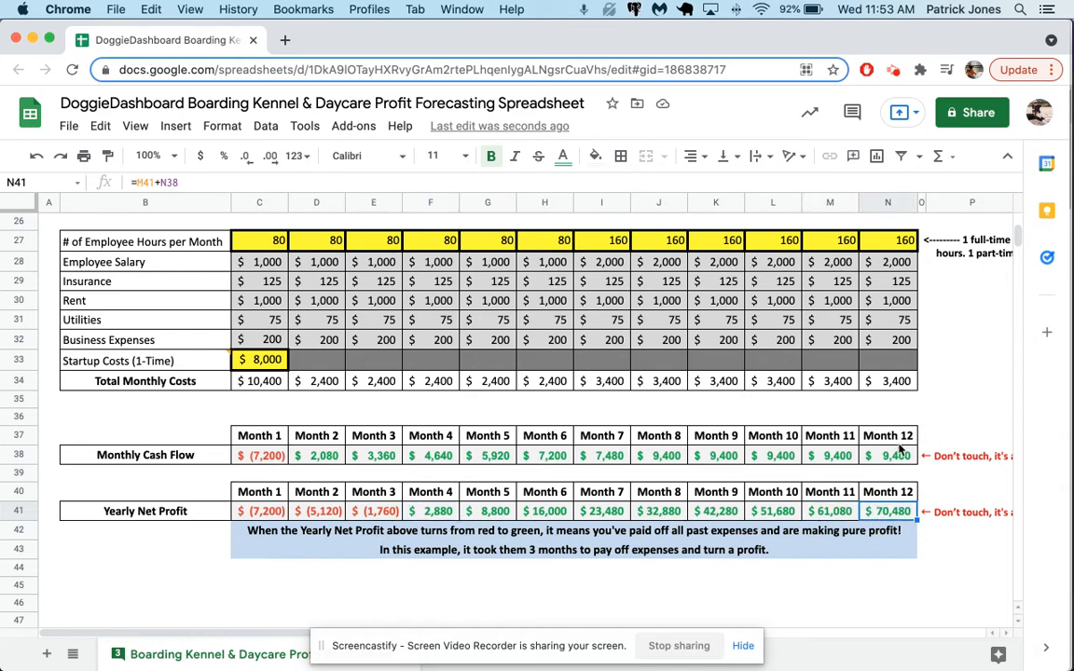
click(887, 455)
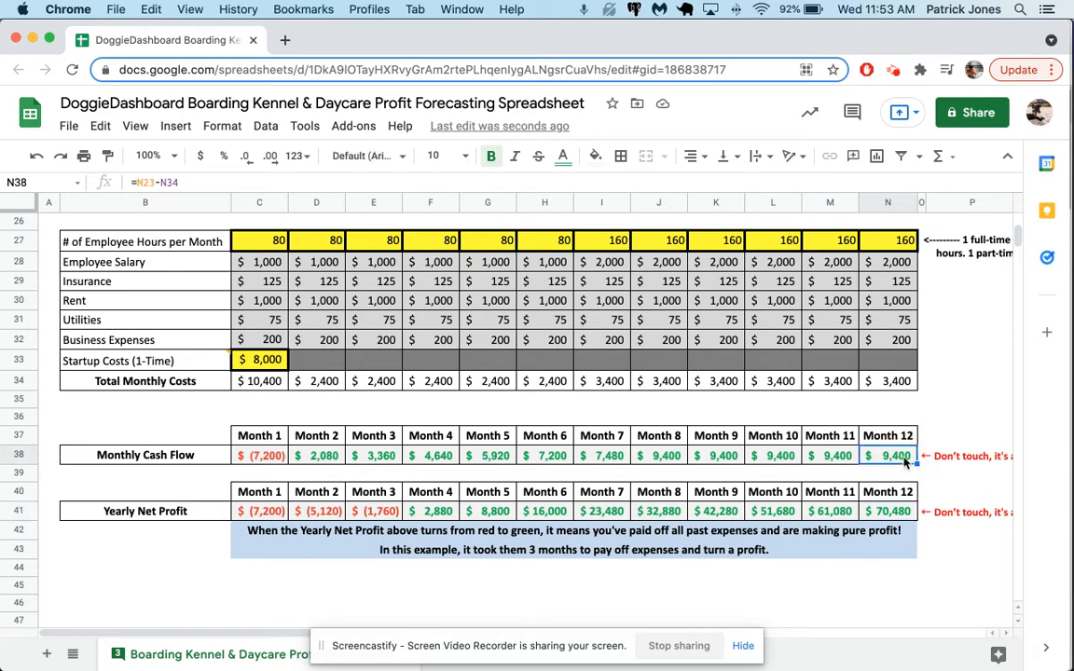
click(887, 510)
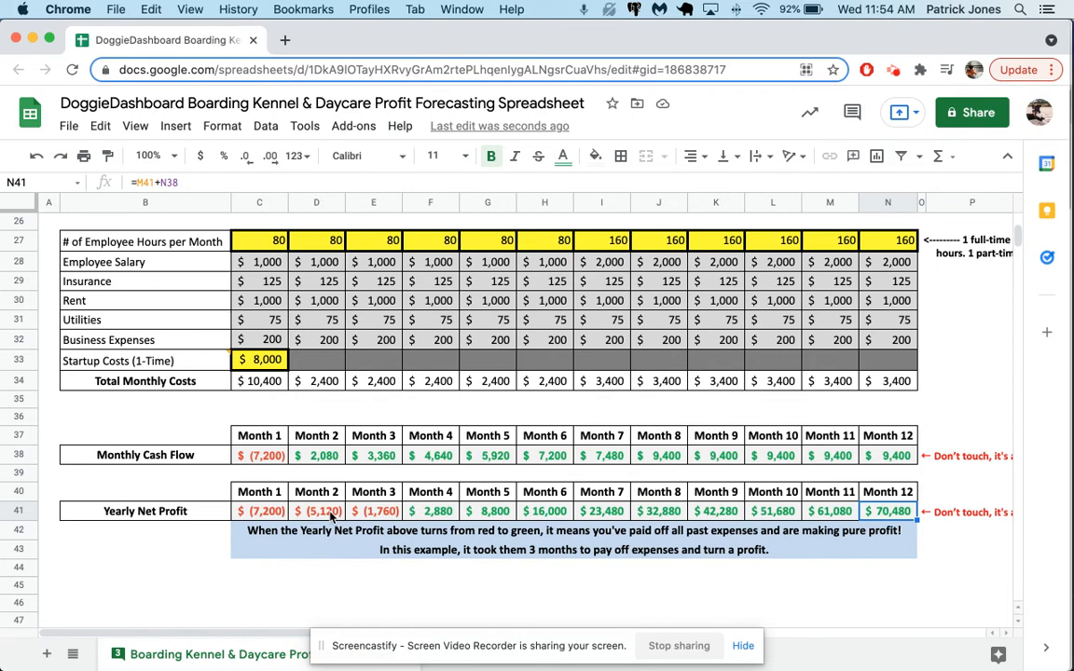
mouse_move(761, 544)
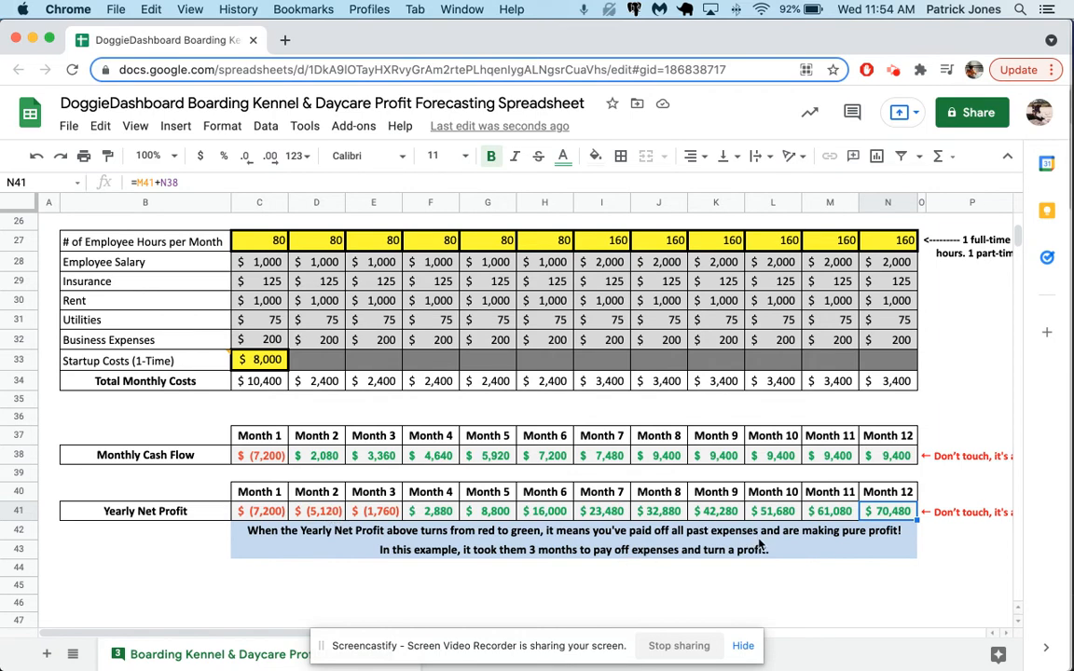
mouse_move(596, 477)
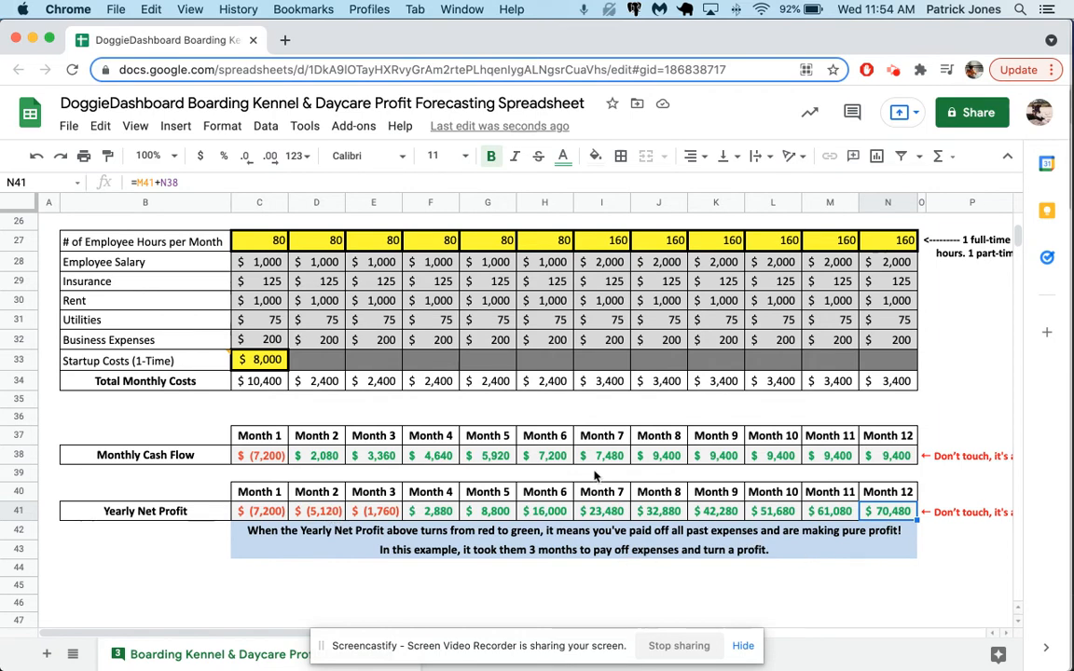
Step: Lower the overnight boarding fee to $25 and check yearly net profit falls to $45,700
scroll(up, 3)
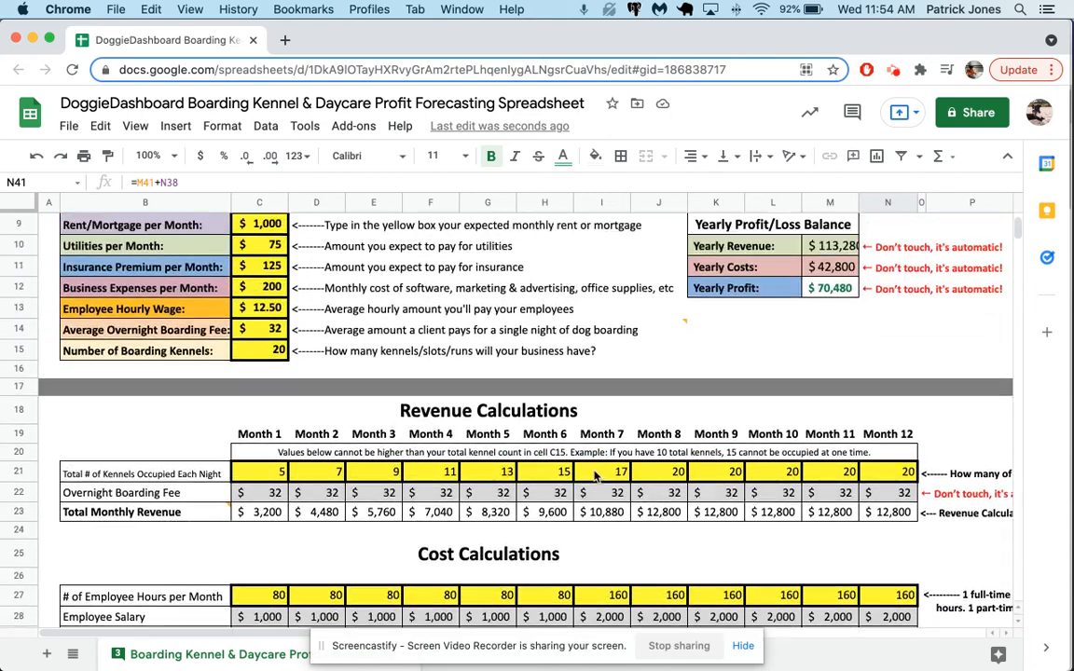
click(259, 328)
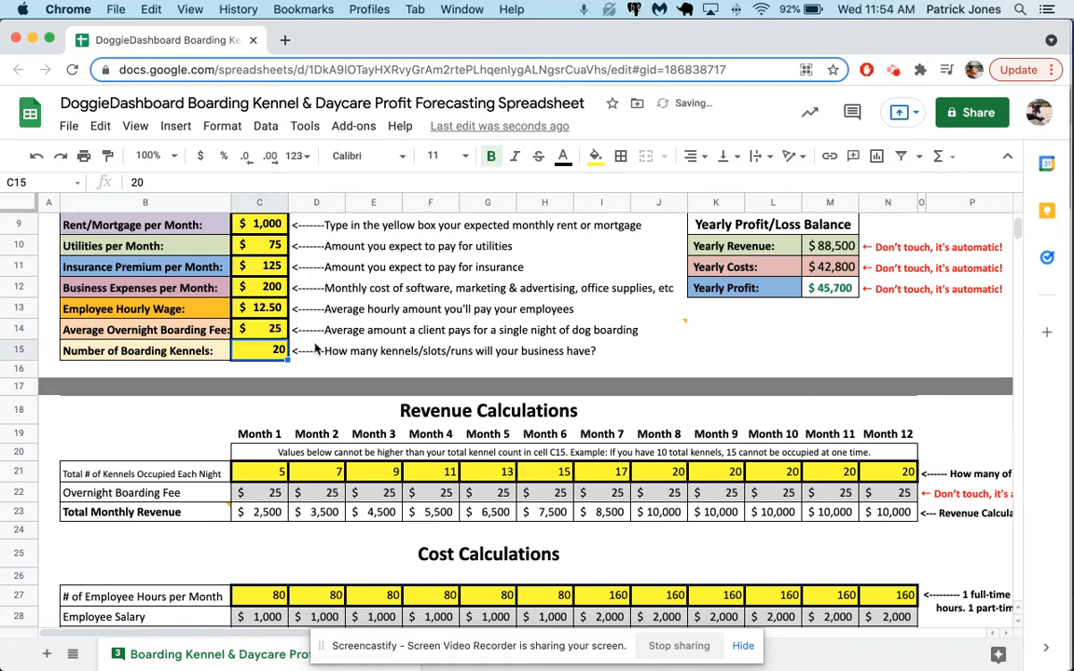
scroll(down, 3)
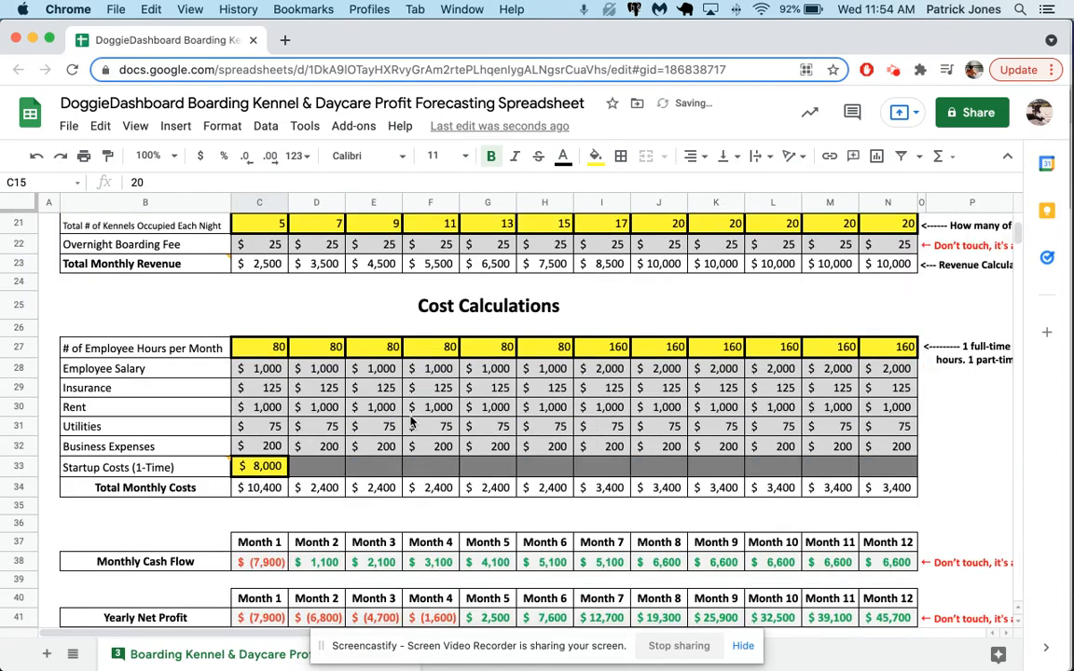
scroll(down, 3)
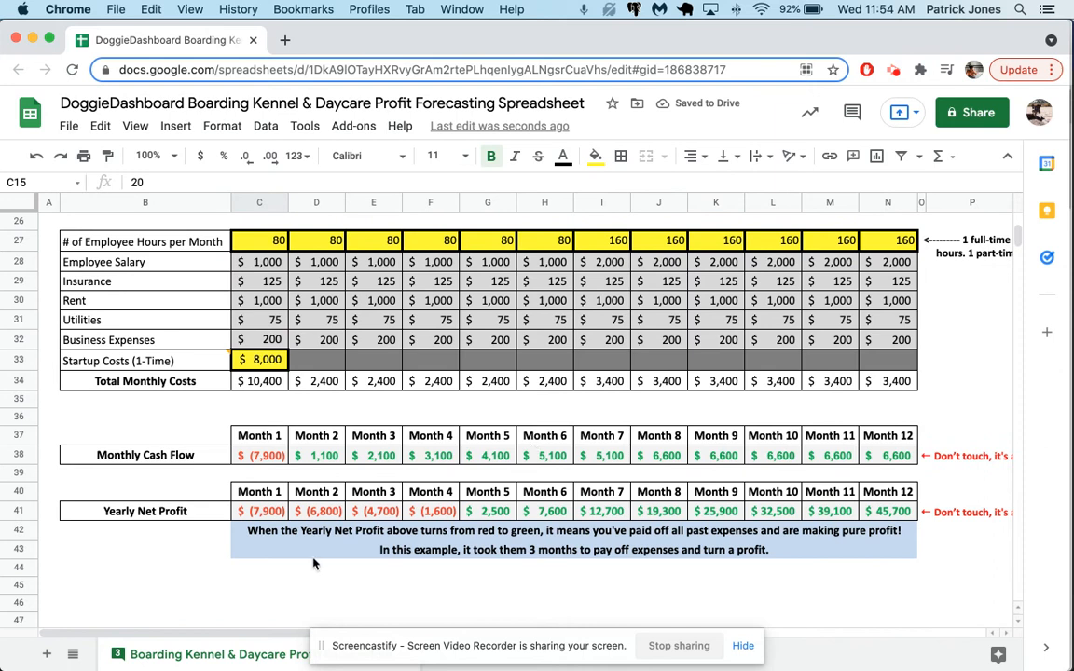
mouse_move(353, 522)
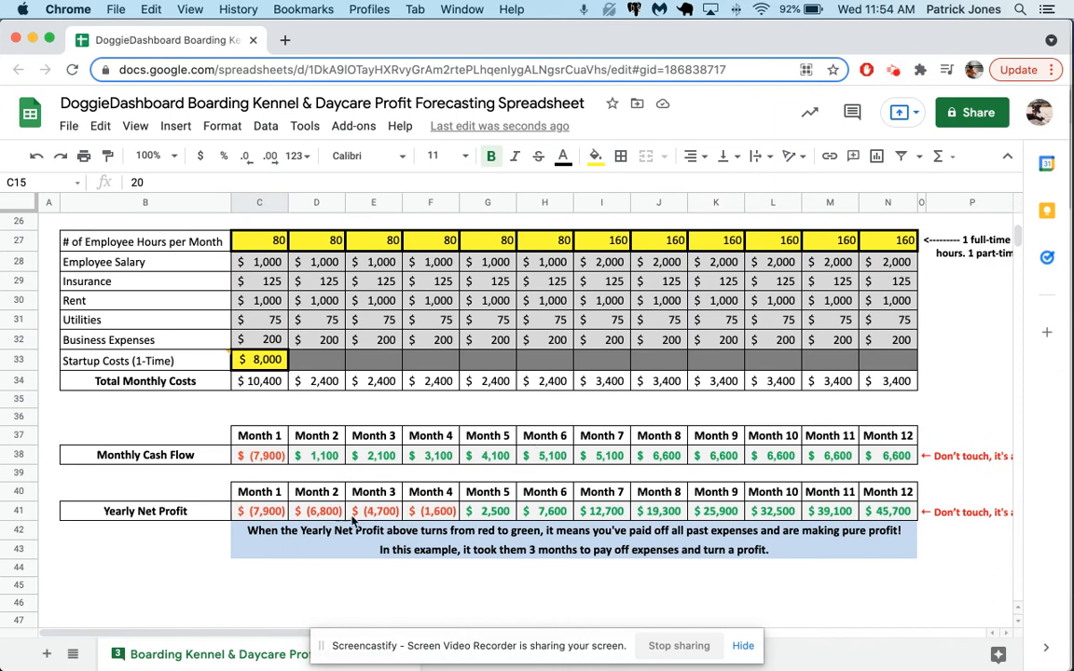
mouse_move(427, 514)
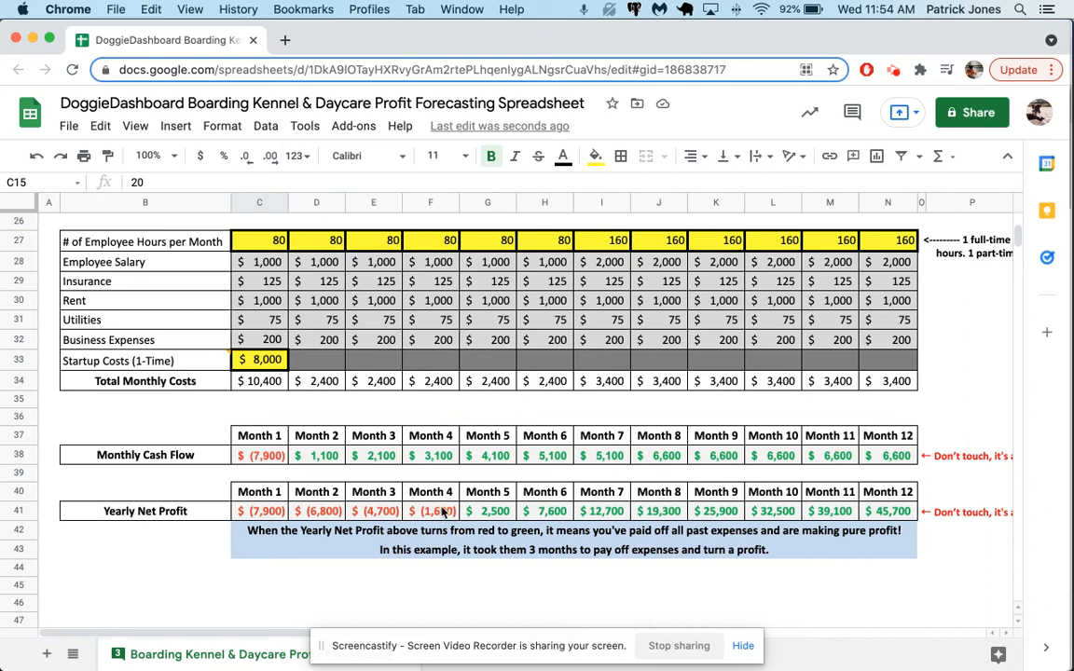
mouse_move(466, 524)
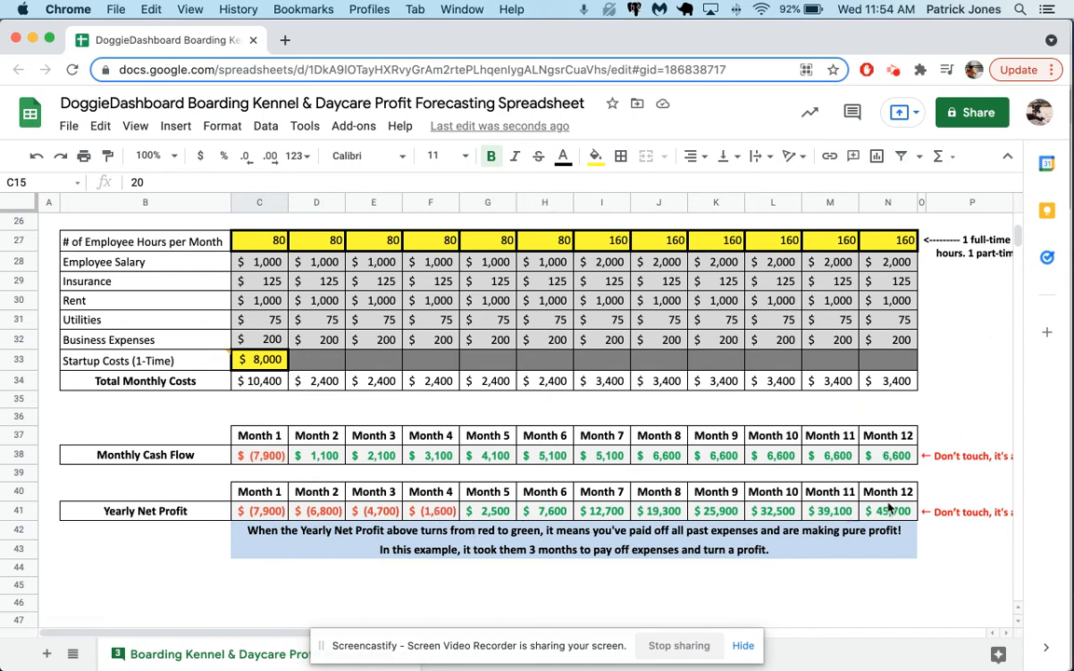
click(887, 511)
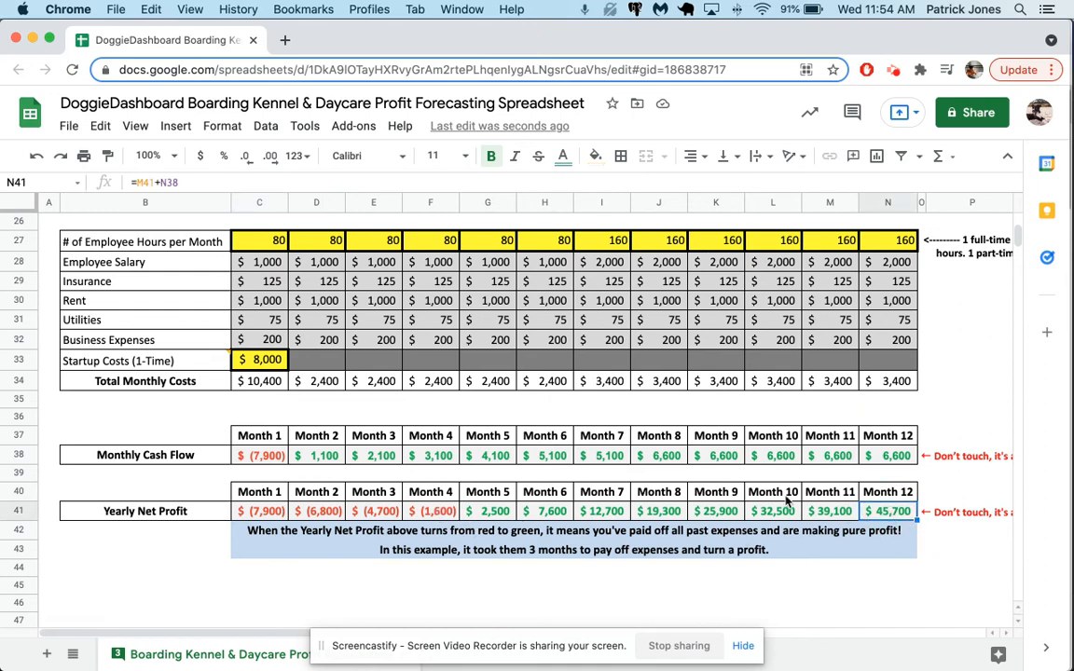
Step: Set rent to $600 and the boarding fee to $45, lifting yearly profit to $121,300
scroll(up, 3)
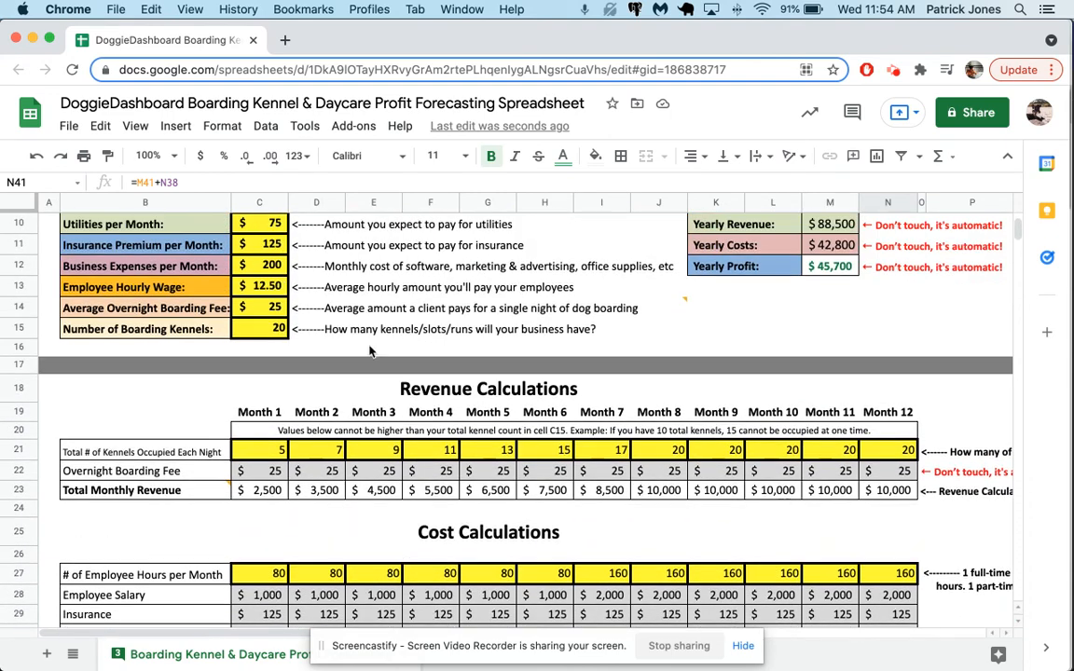
scroll(up, 3)
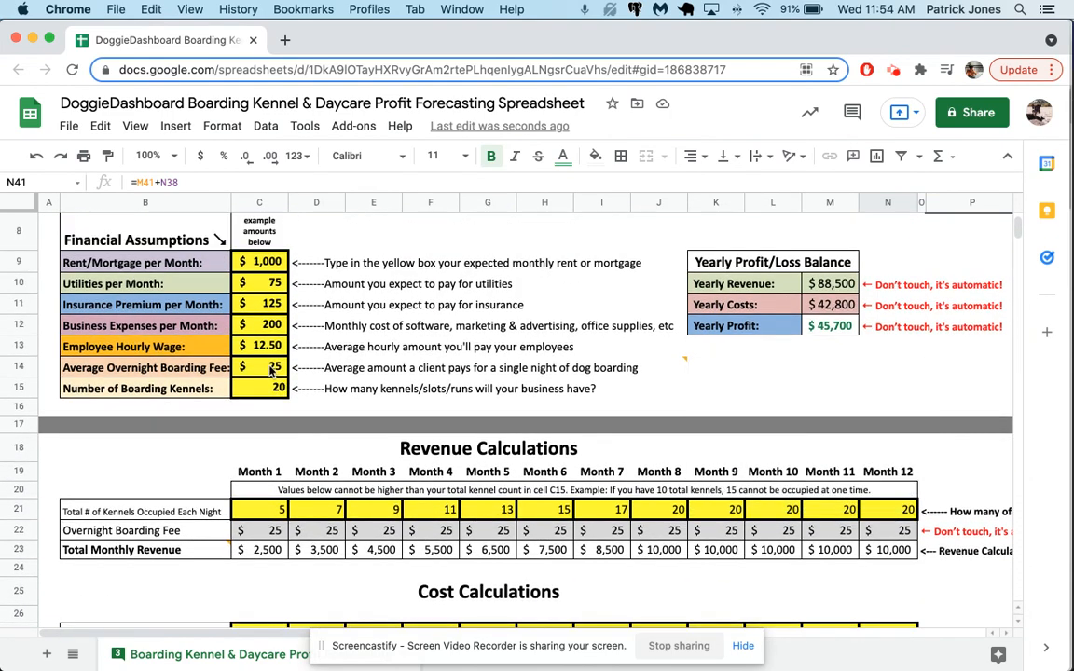
click(259, 261)
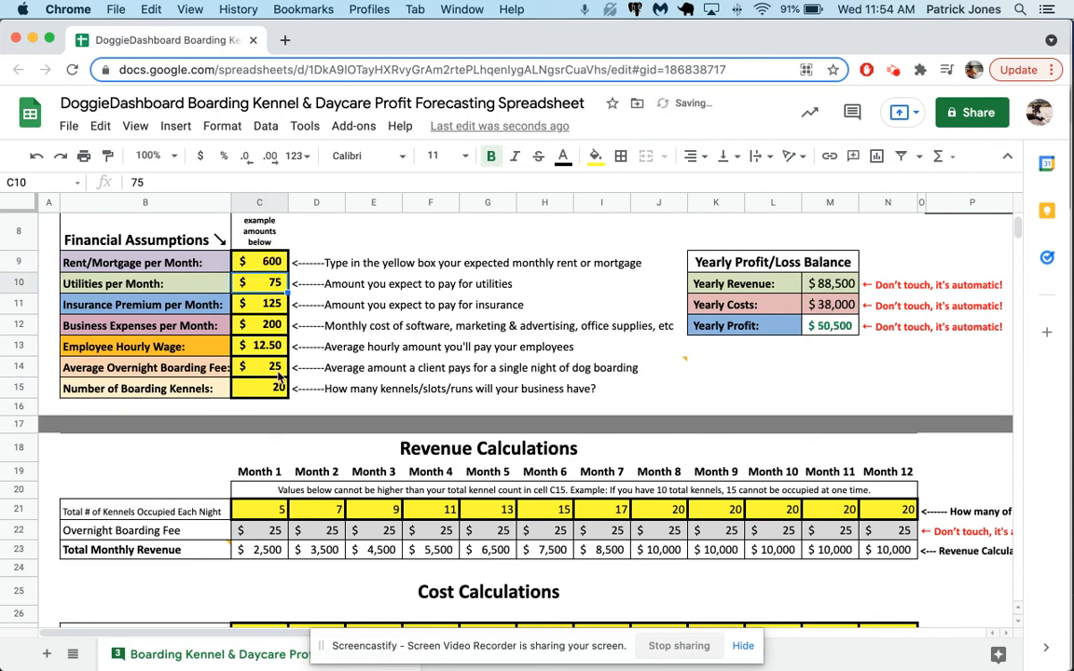
click(259, 366)
text(45)
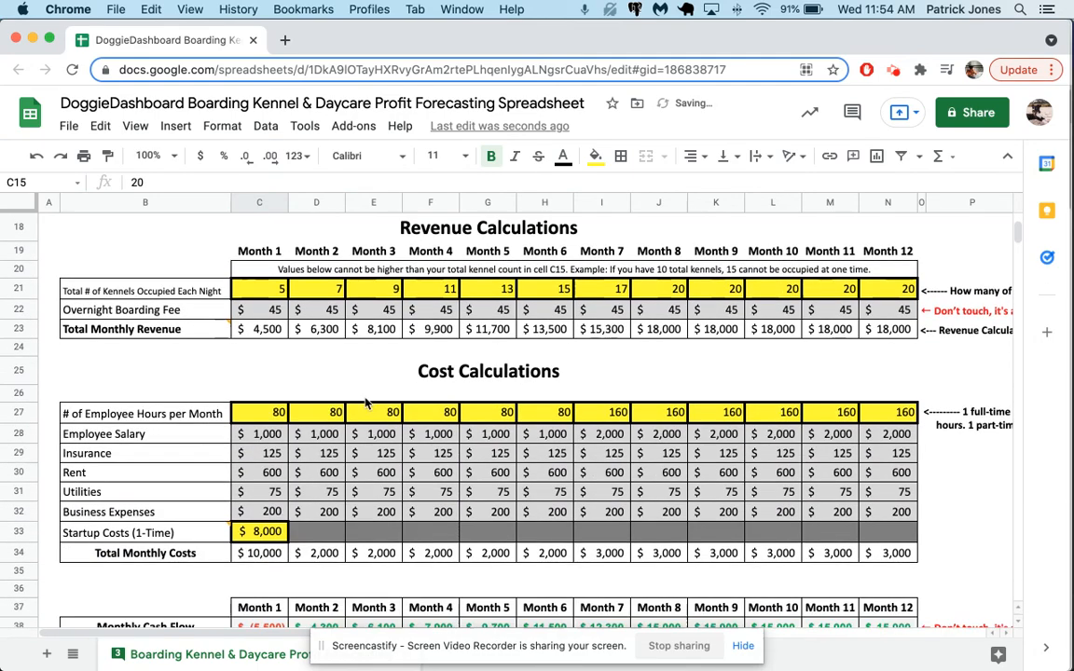
scroll(down, 3)
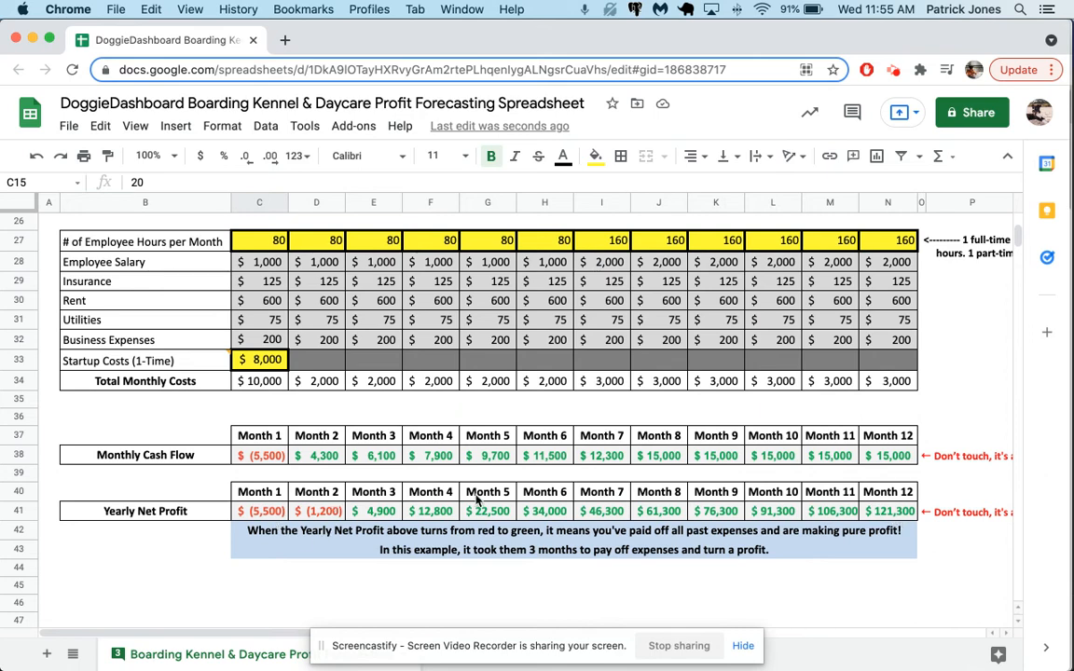
scroll(up, 3)
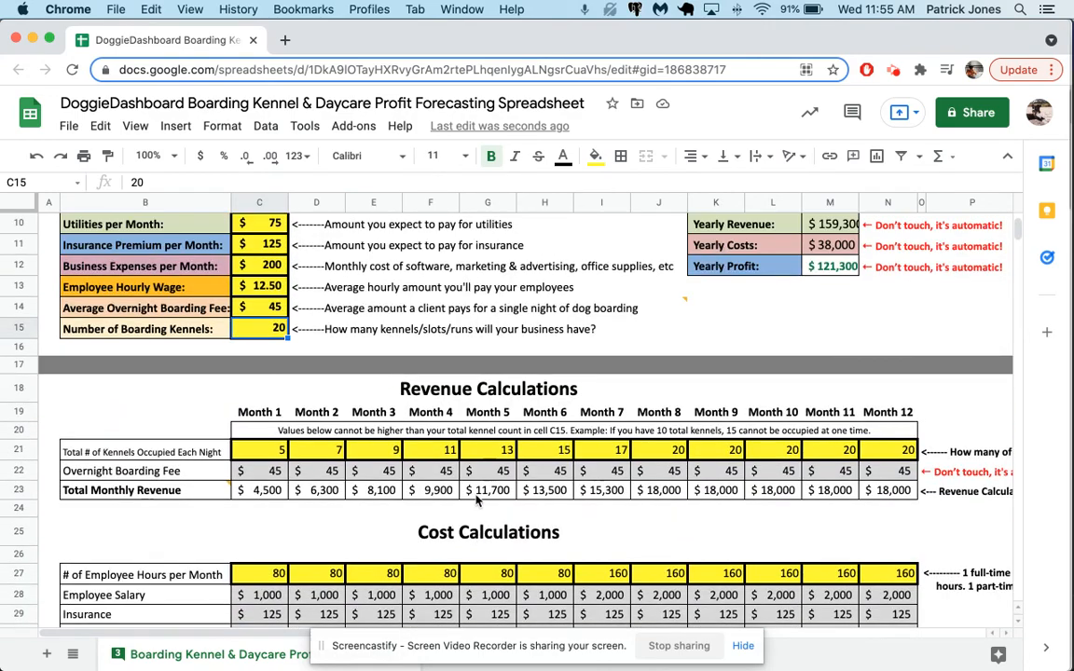
scroll(up, 3)
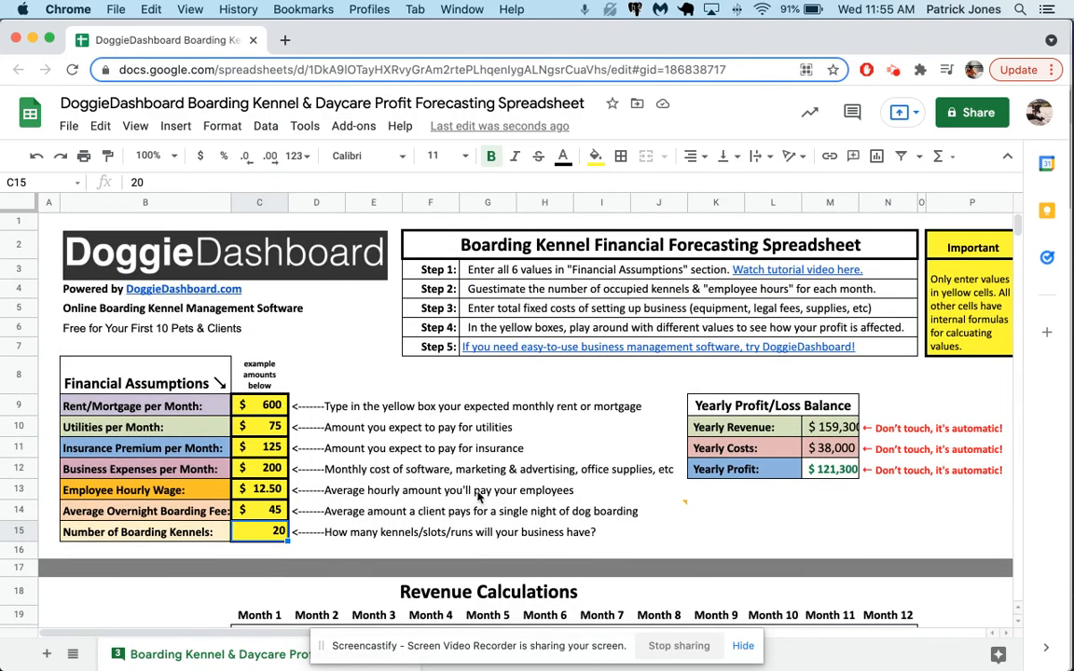
click(486, 377)
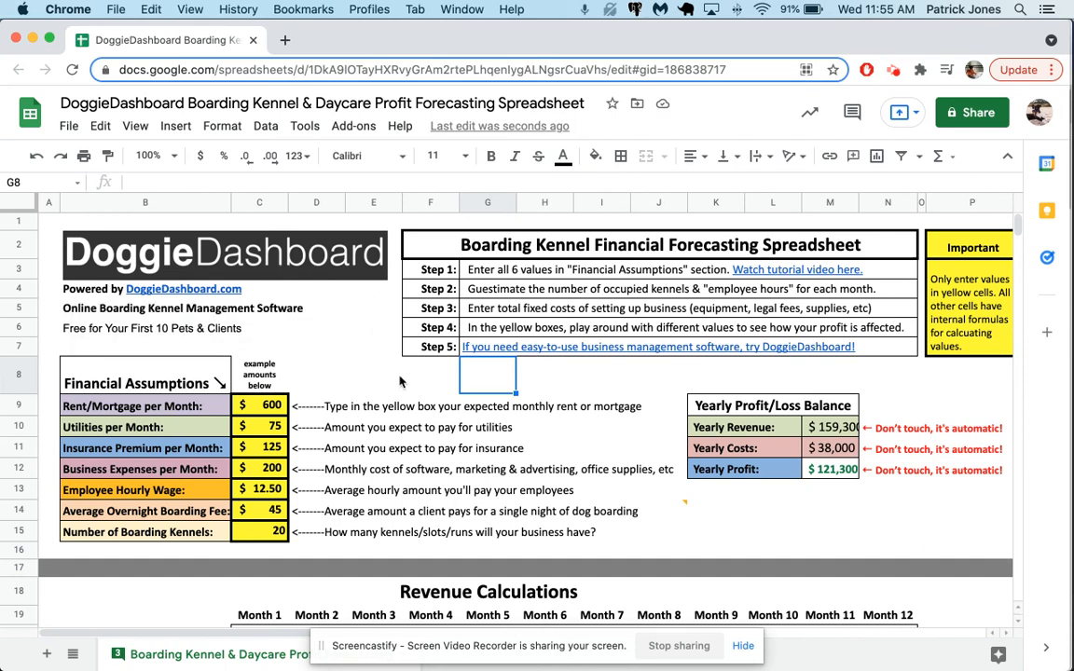
click(373, 375)
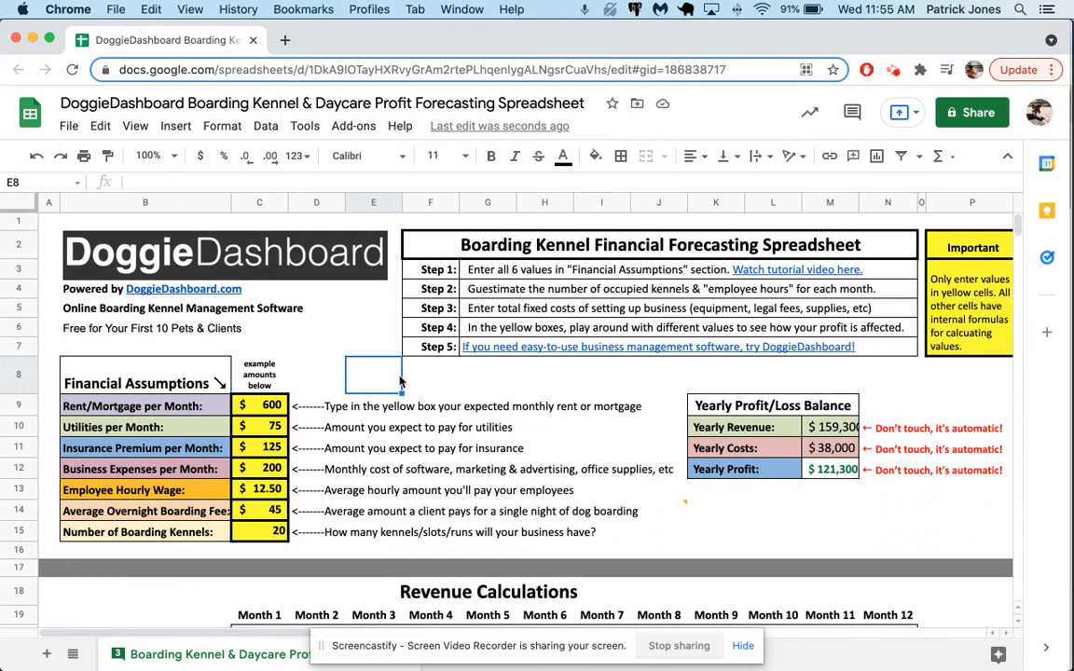
mouse_move(182, 289)
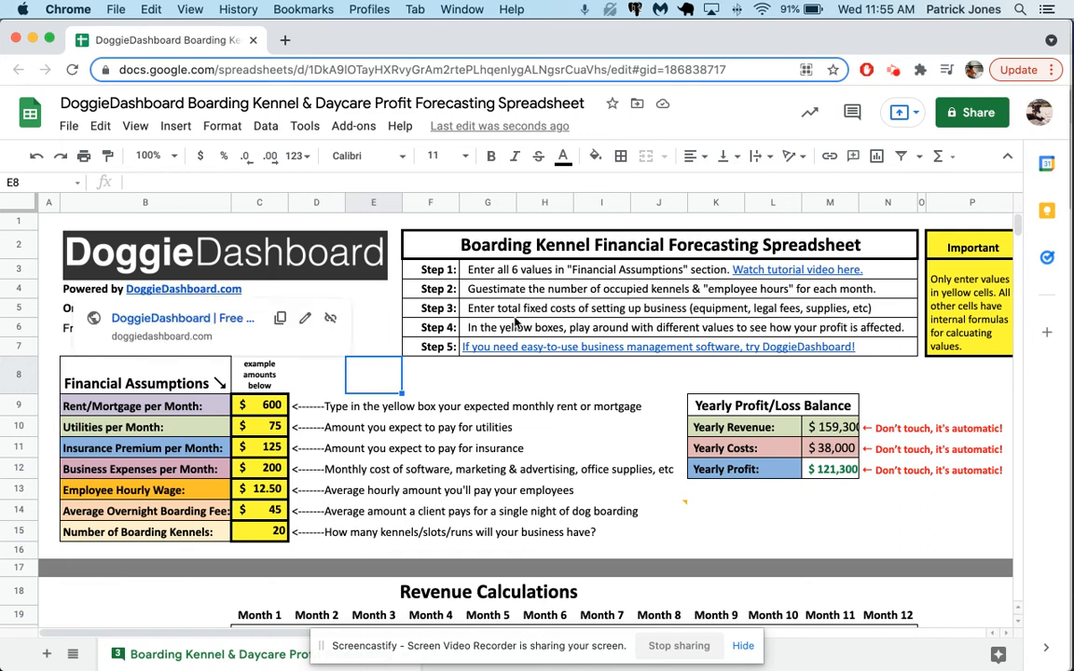
click(429, 373)
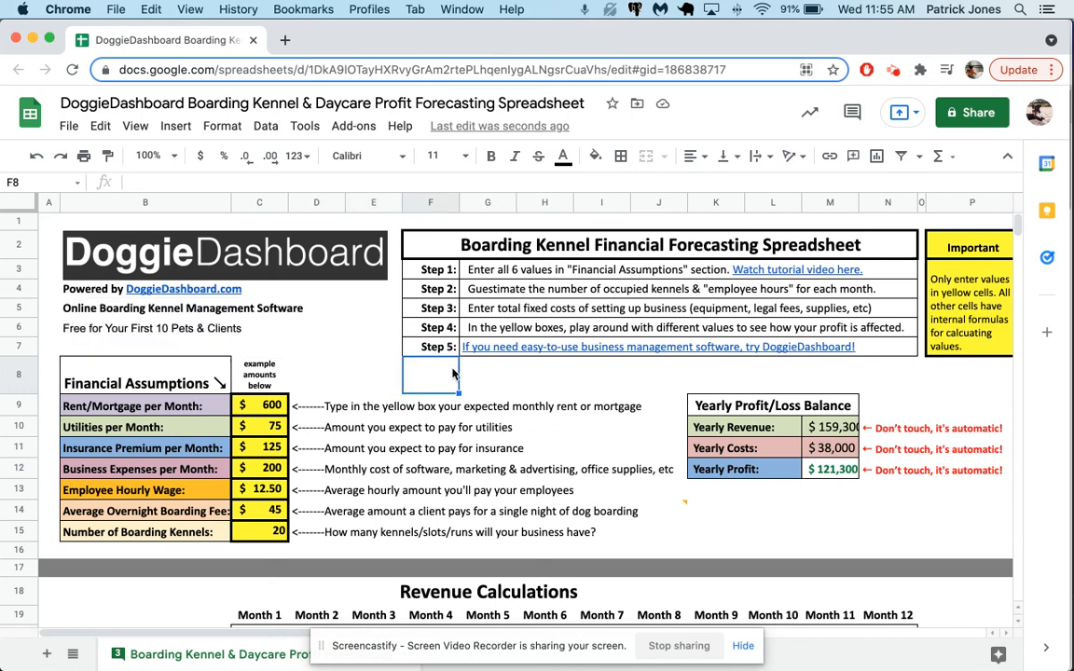